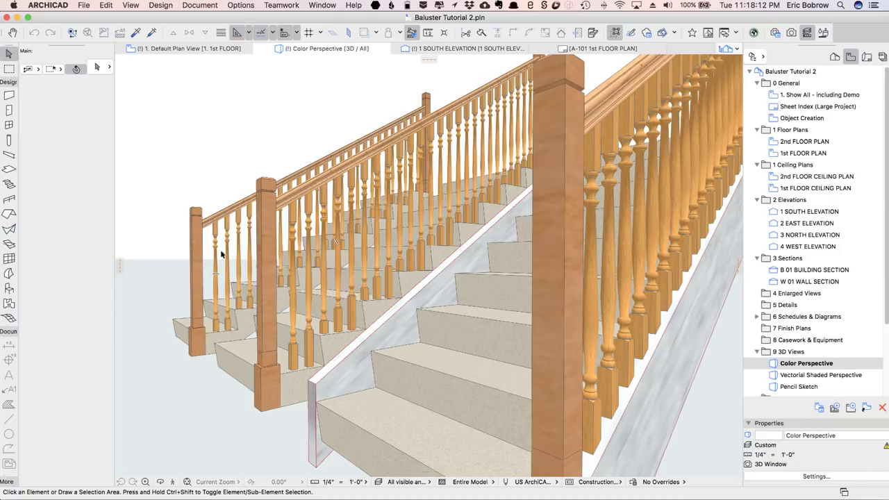
mouse_move(291, 327)
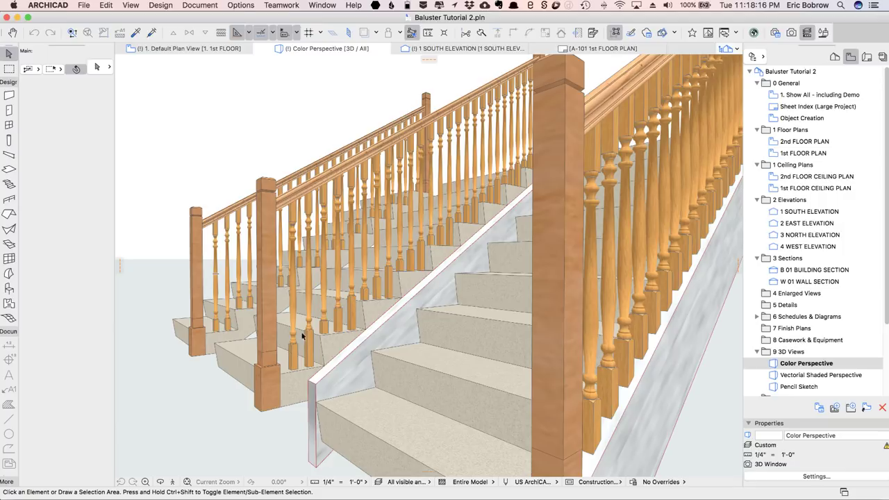
mouse_move(422, 249)
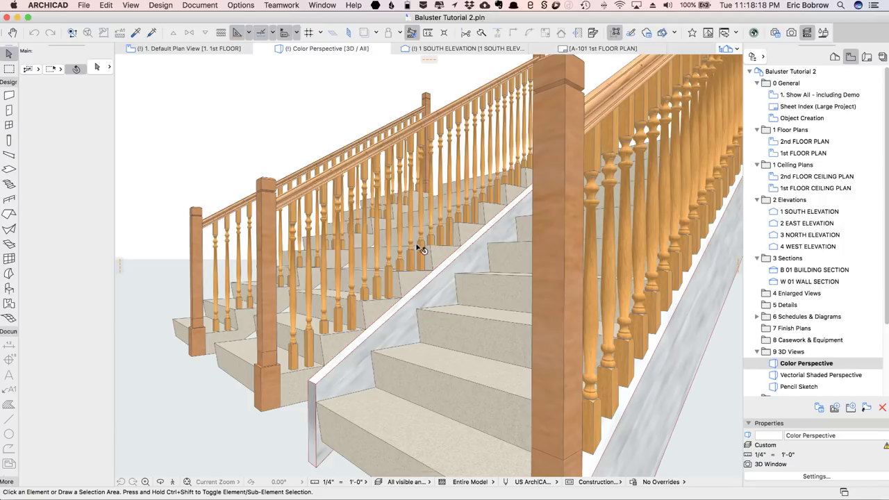
mouse_move(630, 369)
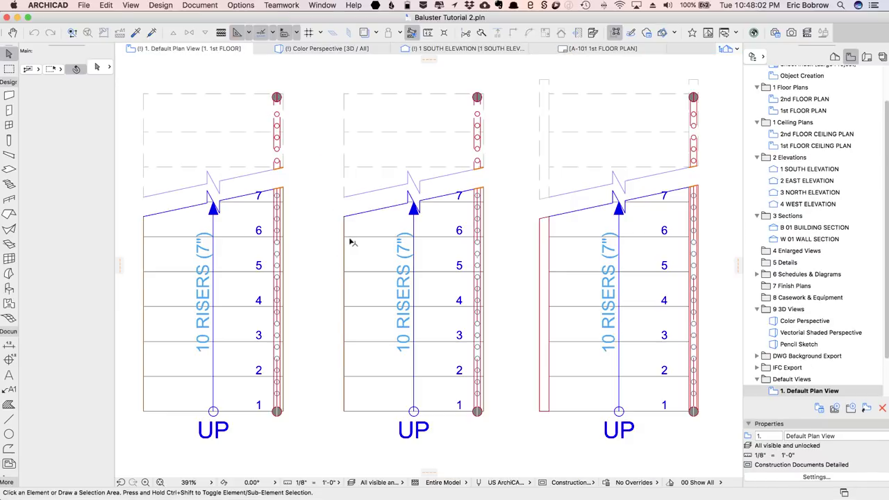
Step: Zoom the 1st FLOOR plan out so the fourth stair copy is in view
scroll("down", 3)
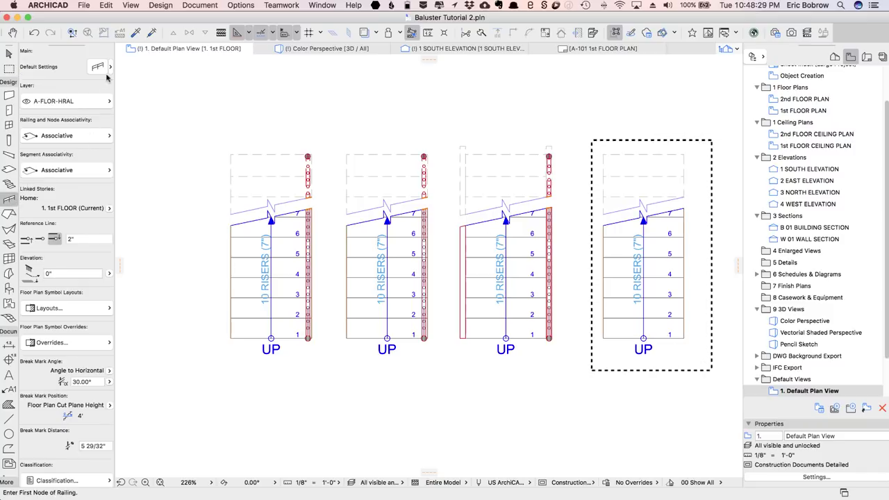
Step: Show the railing favourites list offering Simple Balustrade and other presets
left_click(111, 67)
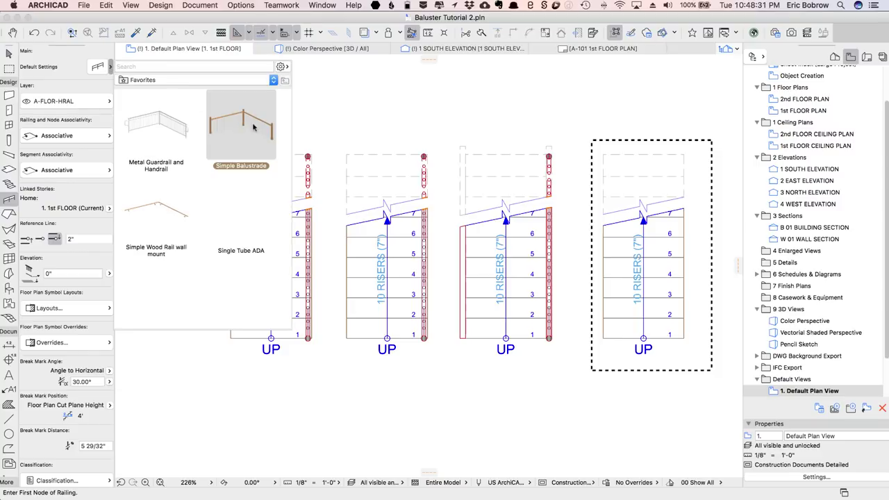
mouse_move(244, 124)
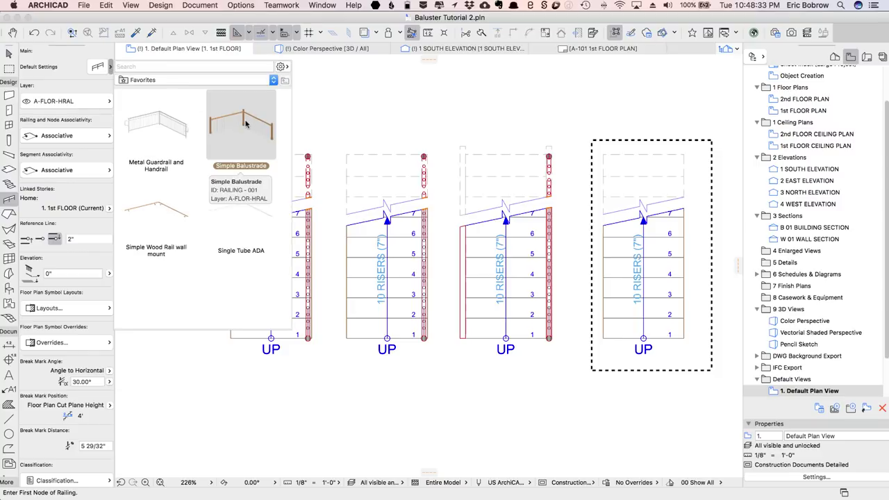
mouse_move(247, 123)
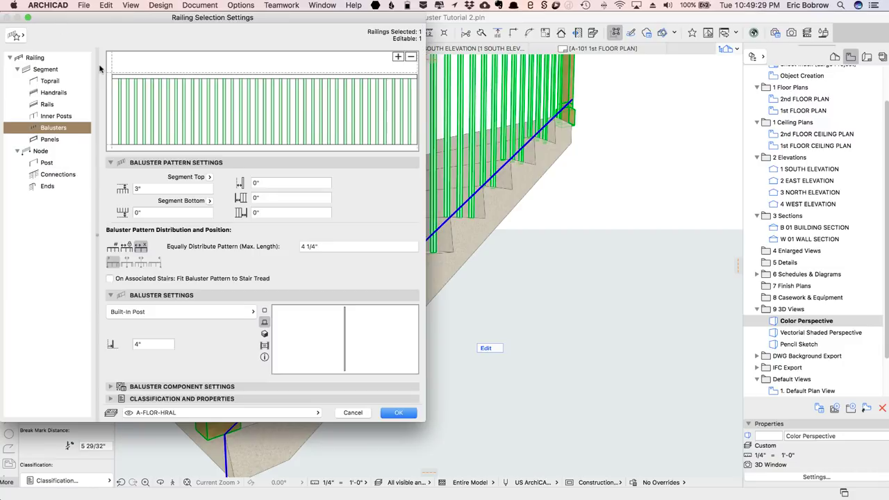
left_click(35, 58)
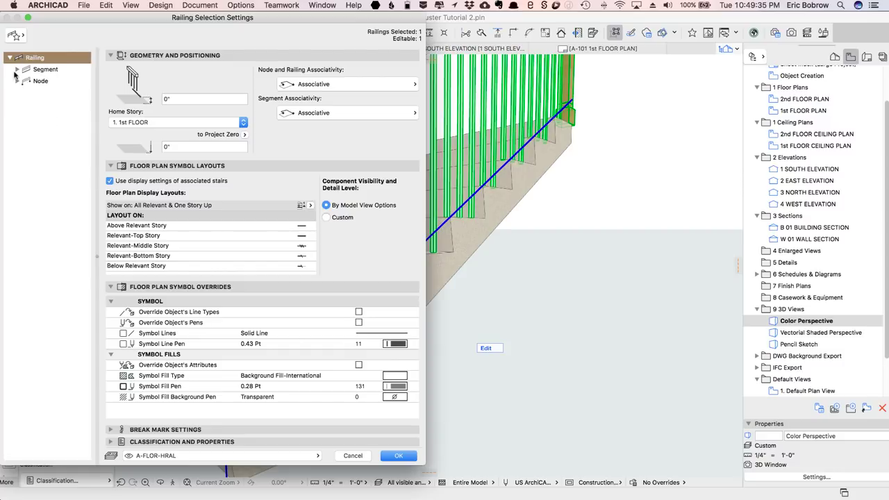
left_click(16, 69)
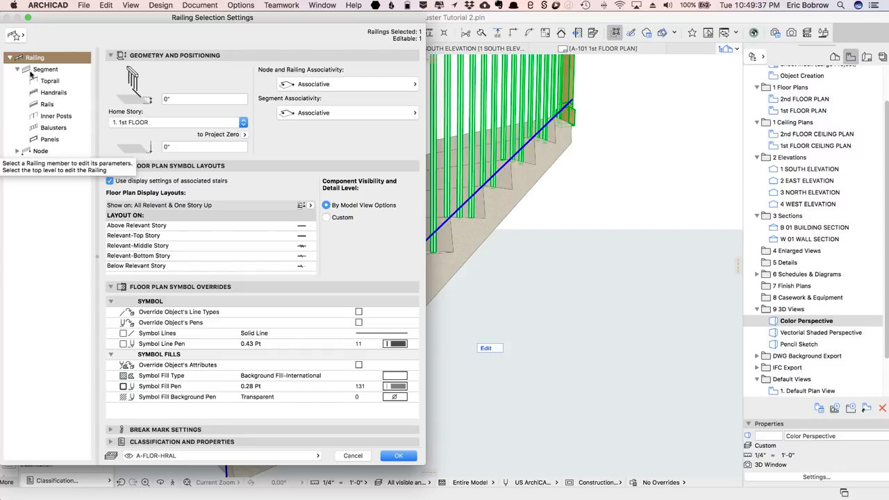
left_click(44, 69)
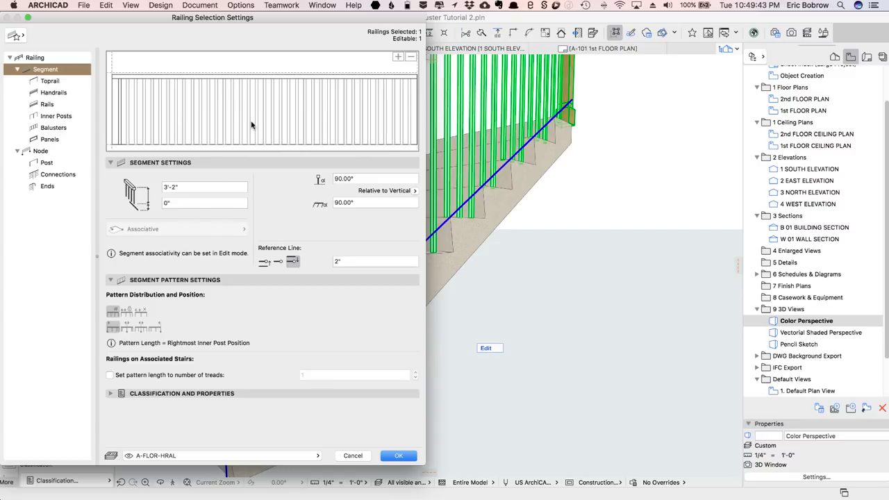
mouse_move(116, 114)
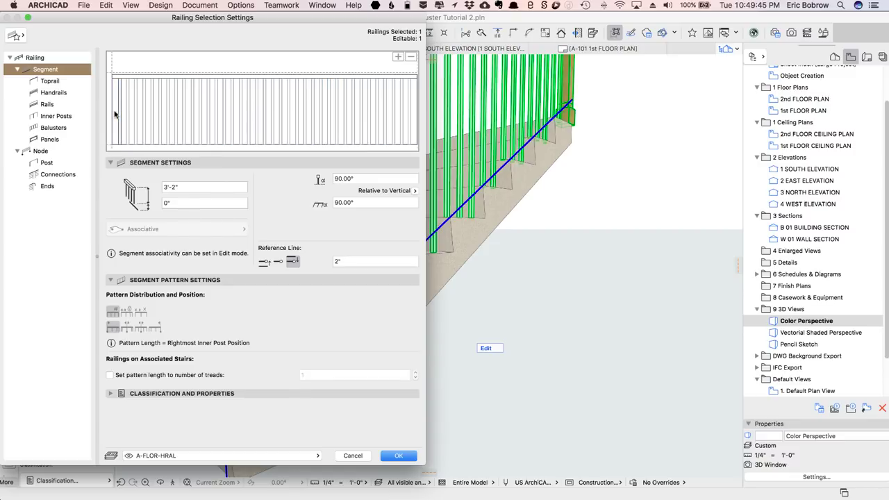
left_click(50, 81)
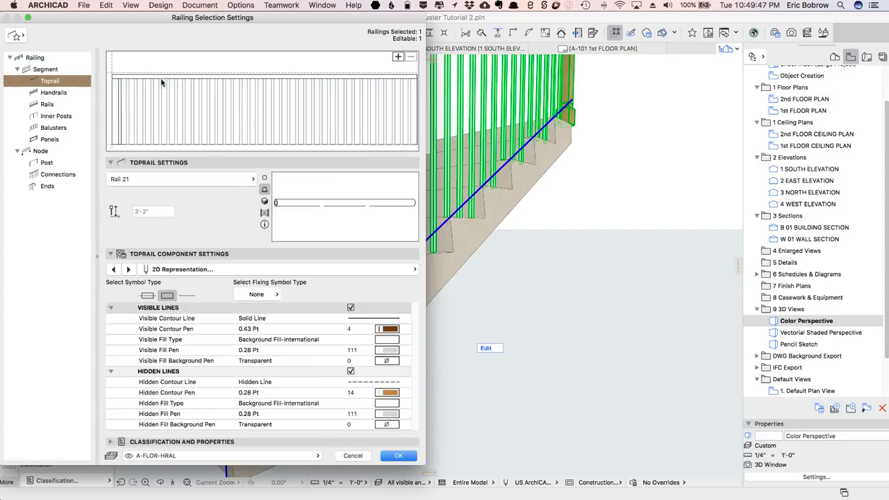
left_click(53, 91)
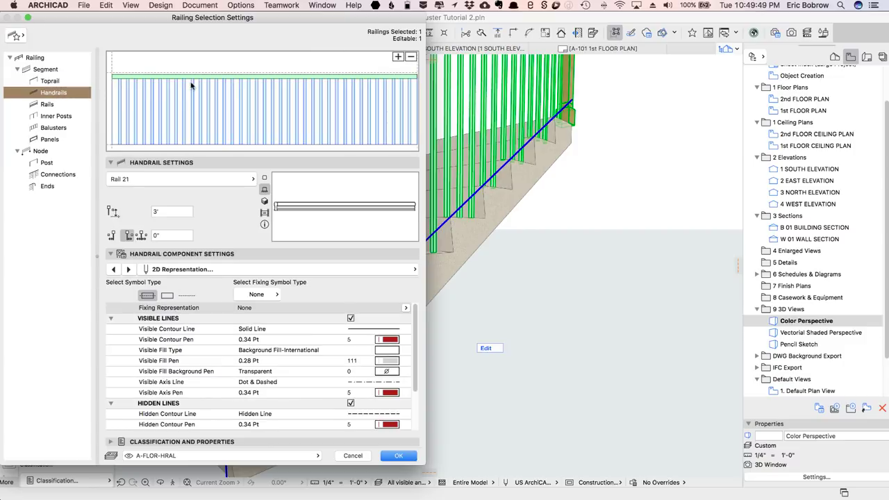
mouse_move(181, 120)
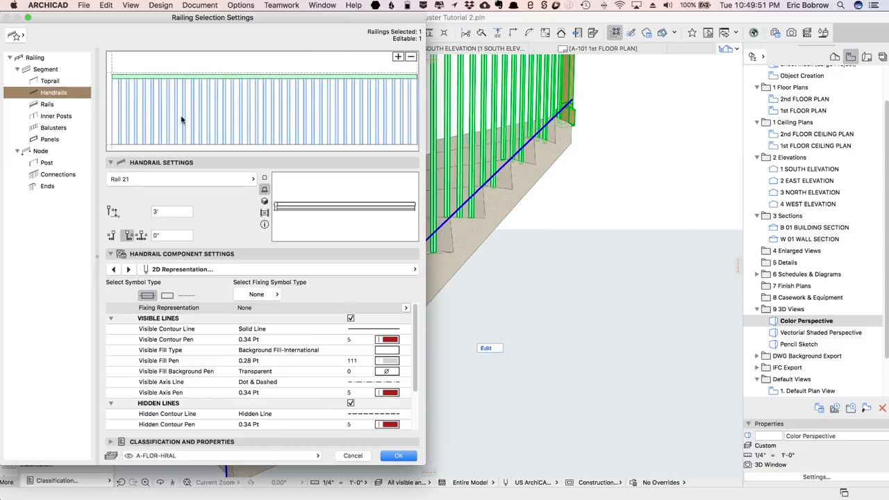
left_click(47, 104)
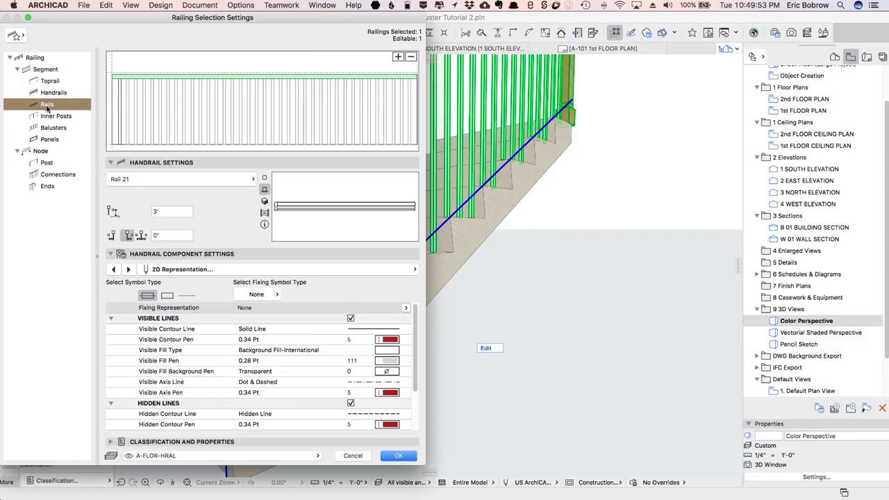
left_click(55, 117)
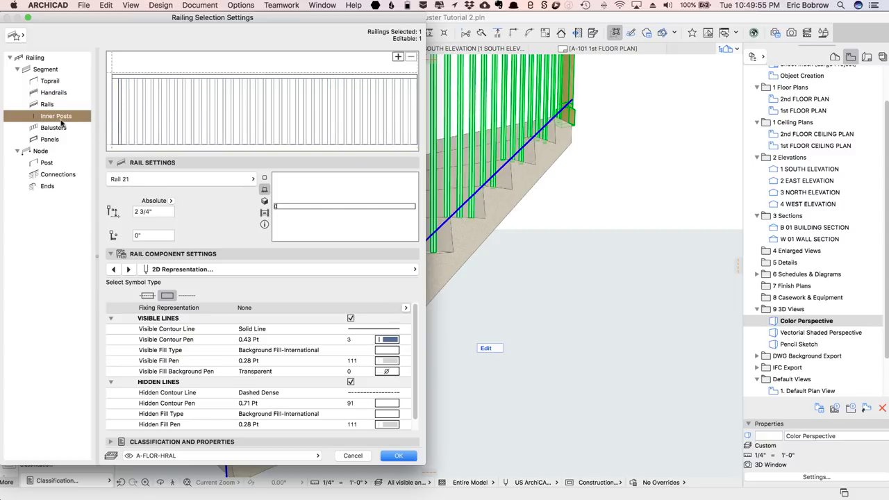
left_click(53, 128)
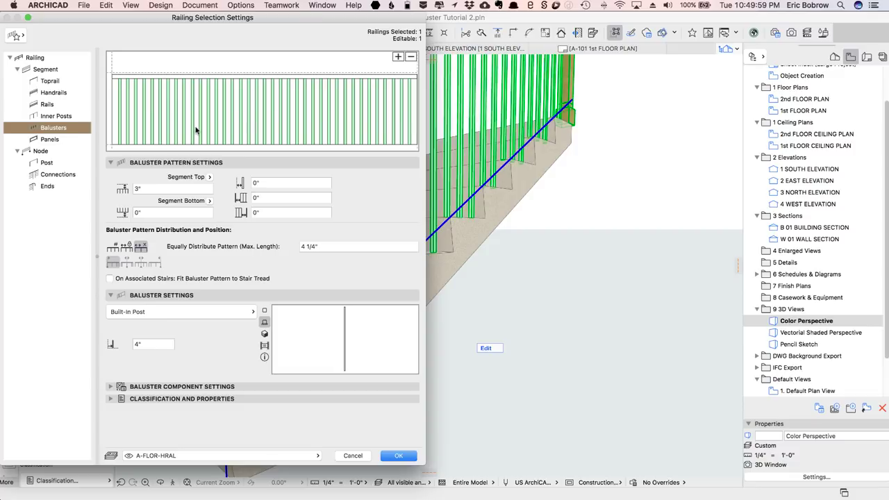
mouse_move(153, 209)
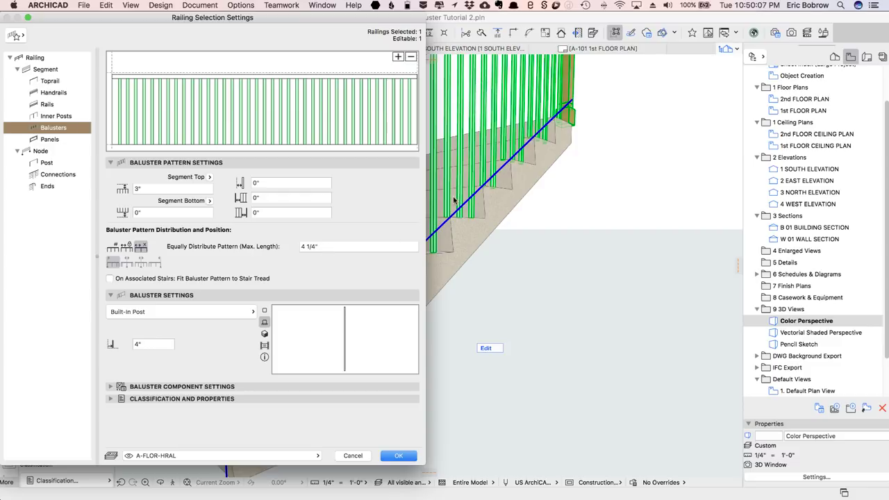
Step: Space the balusters on a Fixed Pattern Length of 11/3, giving 3 43/64", and preview it
left_click(128, 250)
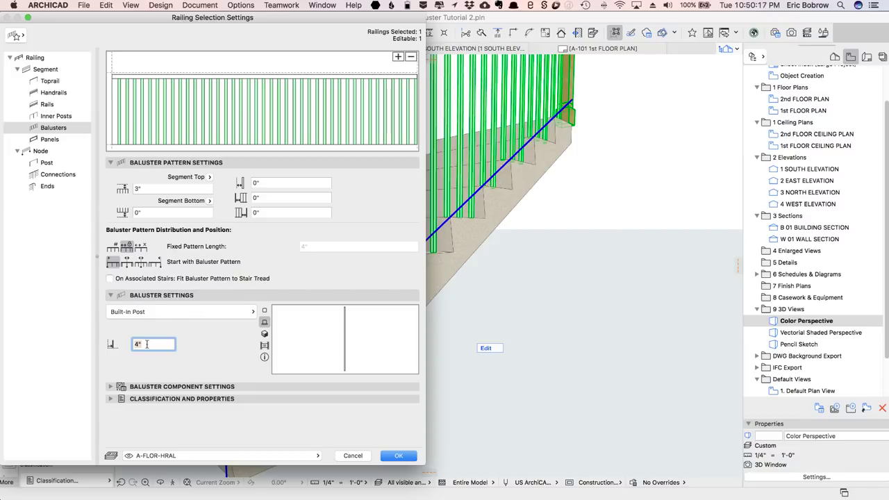
mouse_move(153, 345)
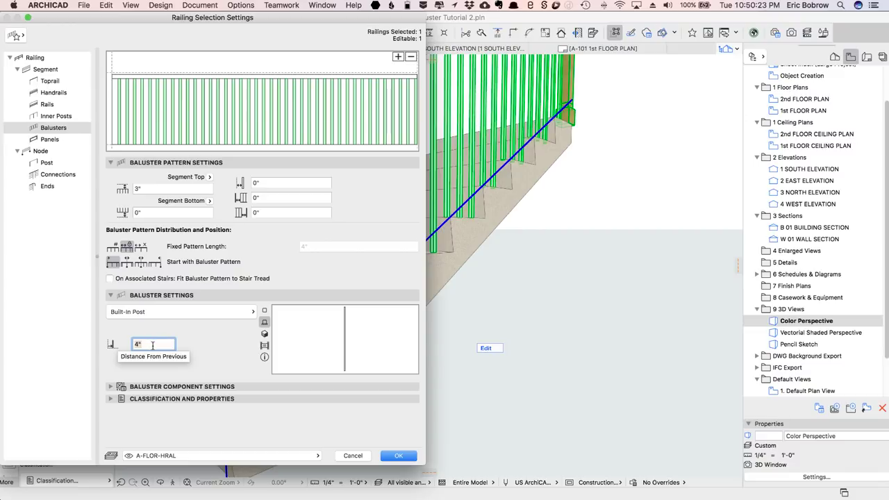
type("11/3")
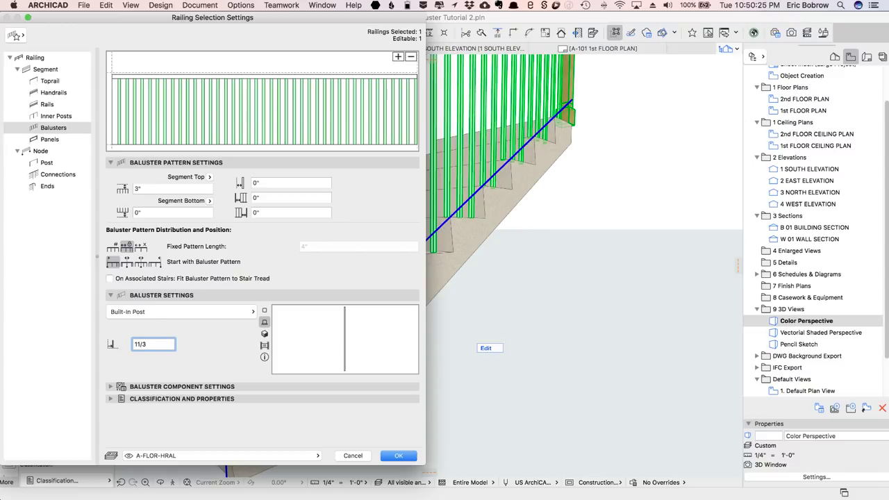
type("1")
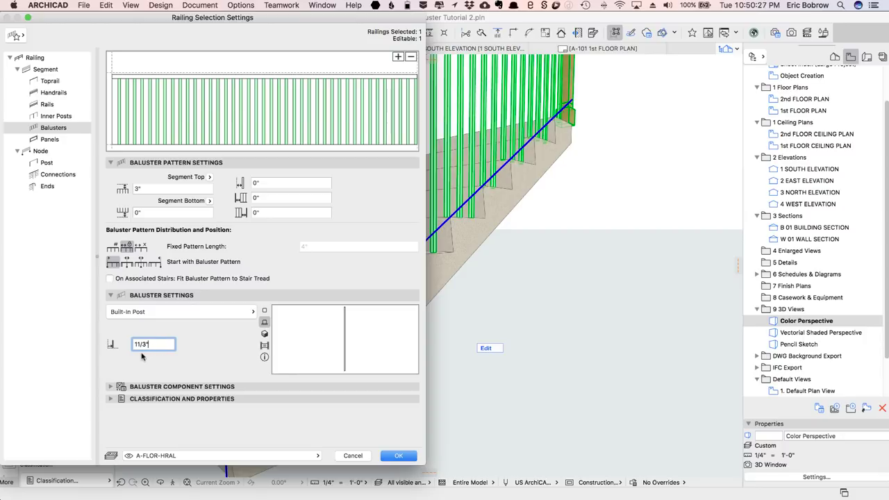
type("3 43/64\"")
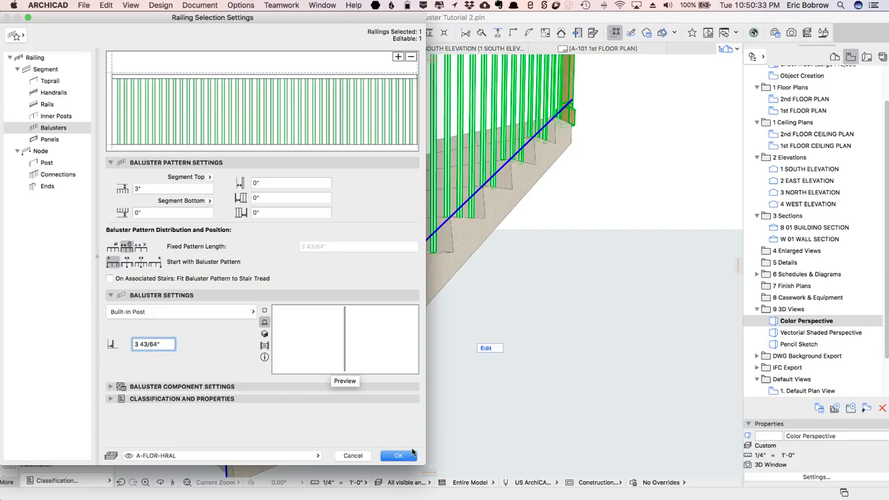
left_click(399, 455)
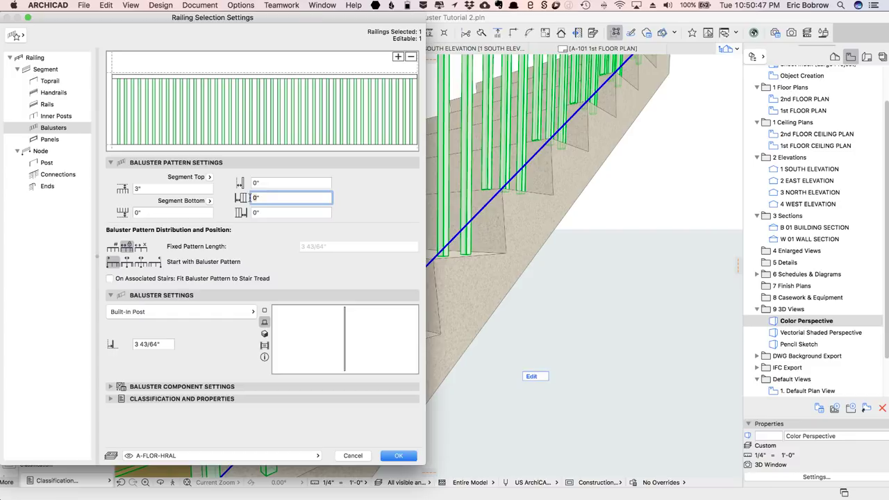
Step: Set the baluster segment bottom offsets to 2" and 3" and preview the raised bottoms
type("4")
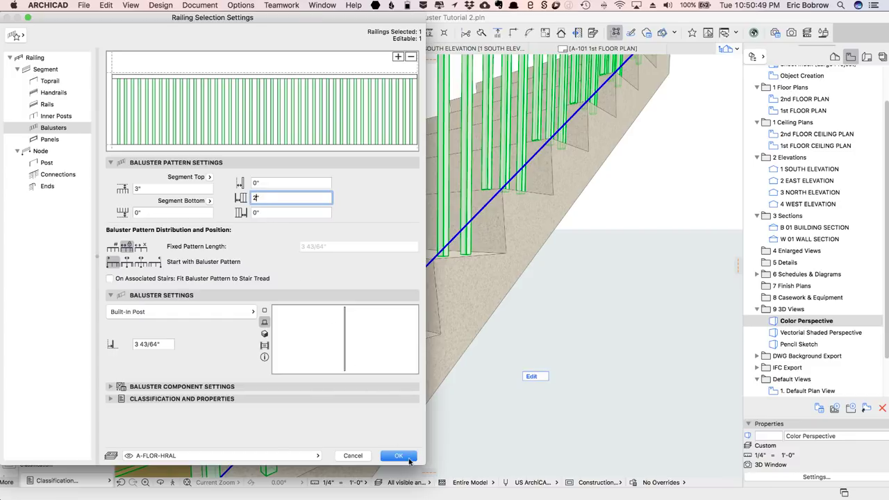
left_click(397, 455)
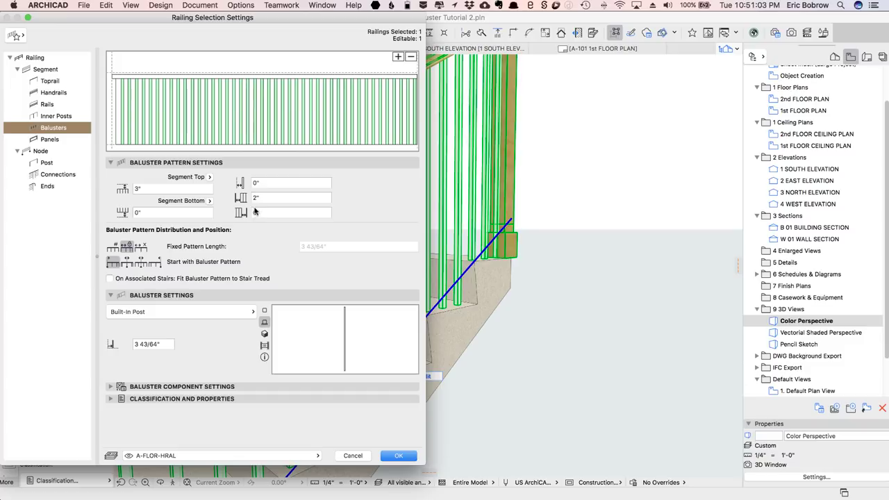
left_click(290, 213)
type("3\"")
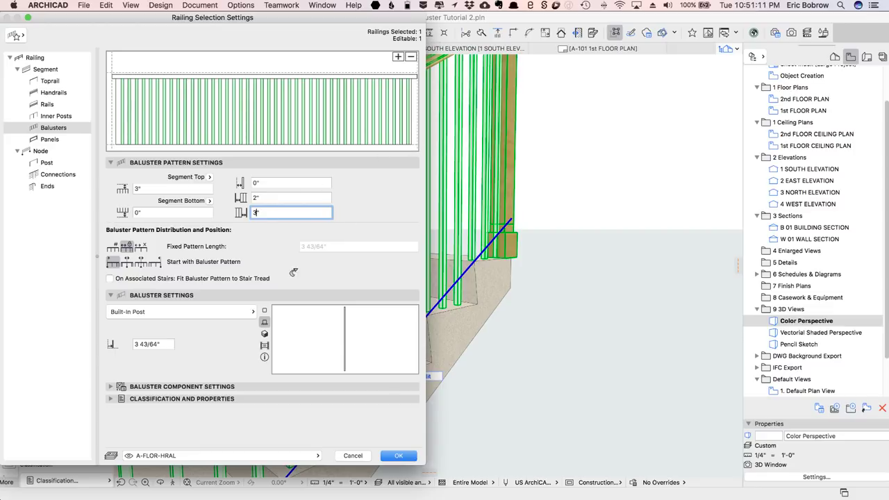
left_click(397, 455)
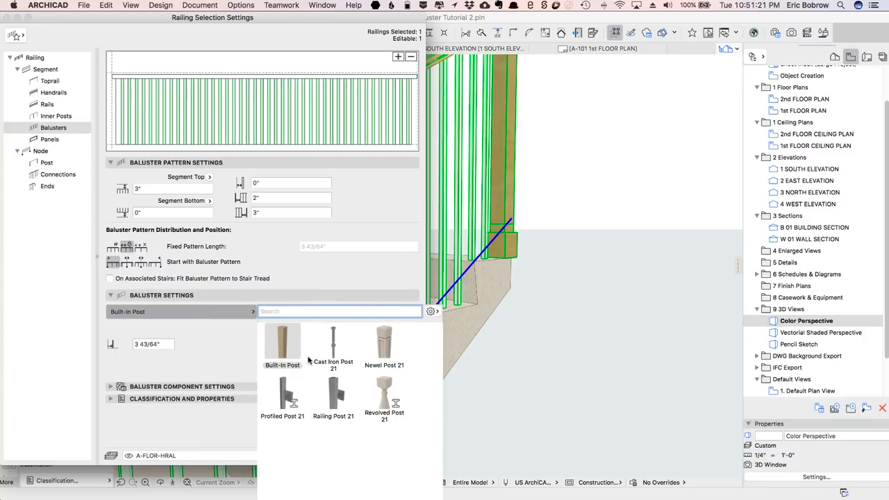
mouse_move(386, 398)
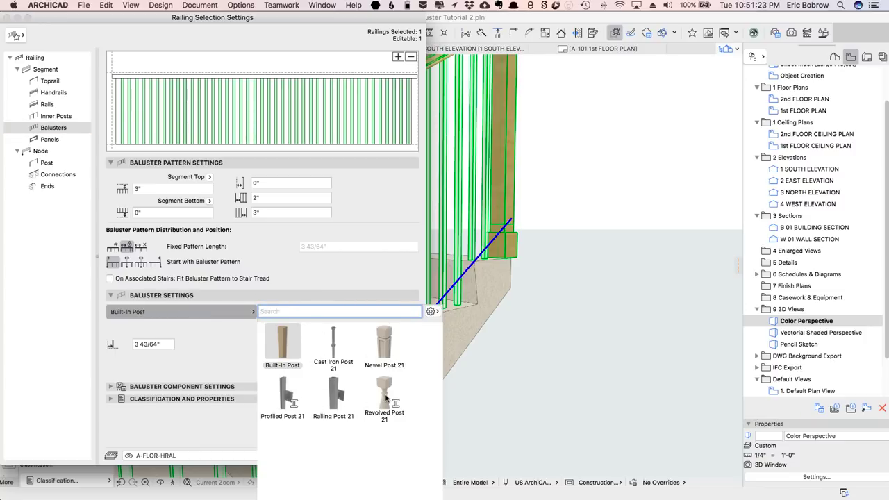
Step: Swap the built-in baluster for the Revolved Post 21 library object and preview it
left_click(383, 396)
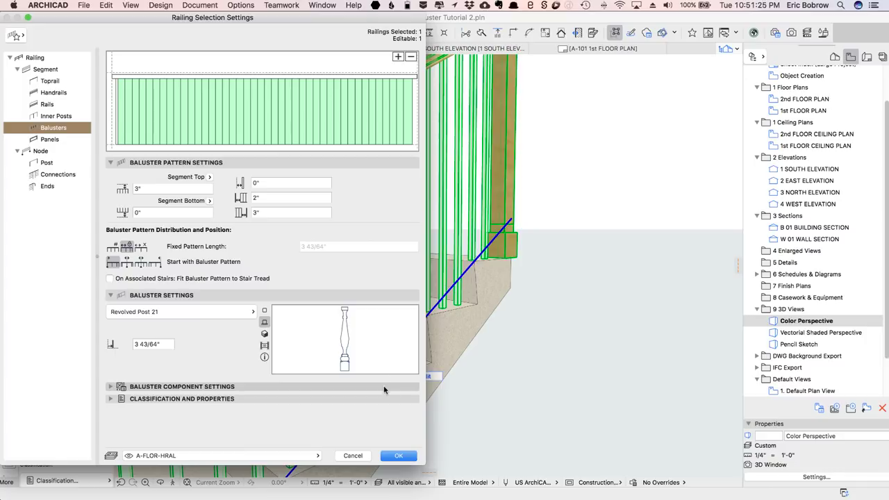
mouse_move(362, 350)
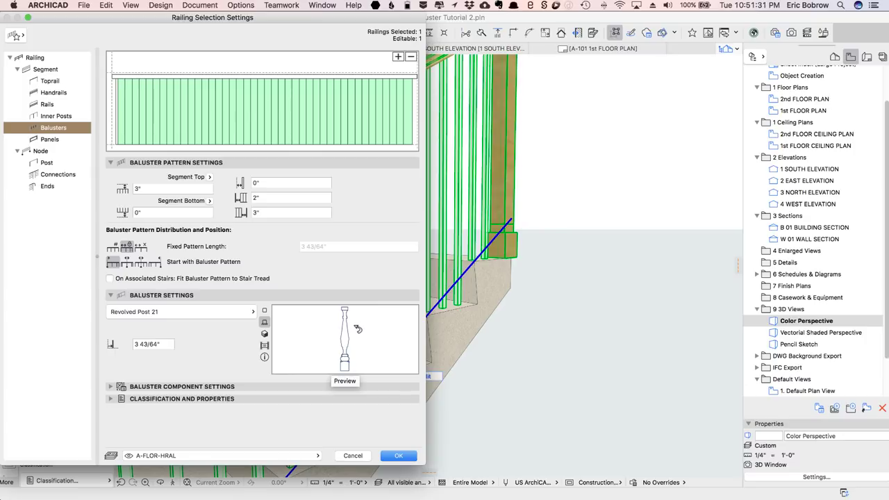
left_click(397, 455)
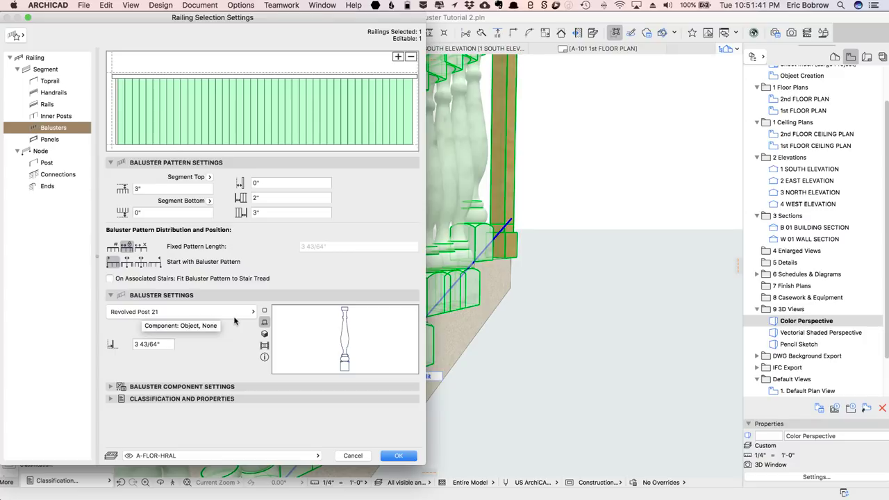
mouse_move(145, 338)
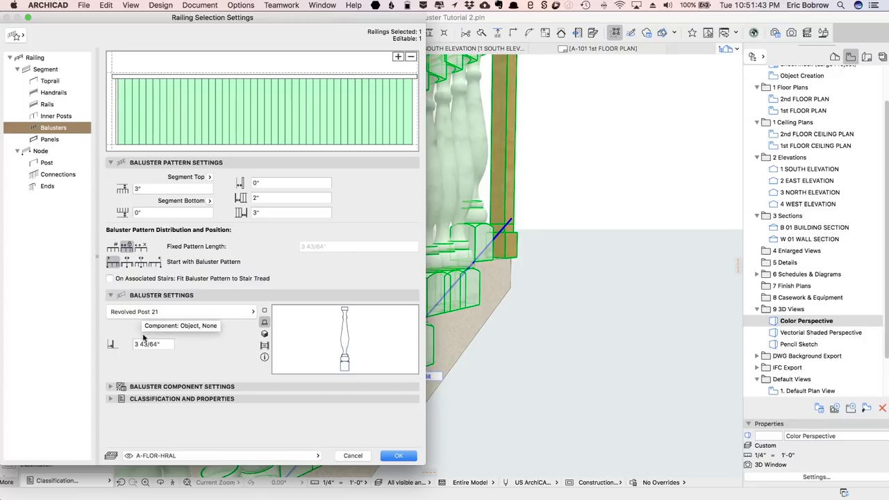
Step: Choose Baluster 3 as the baluster's middle profile after trying Railing Revolved Profile
left_click(182, 307)
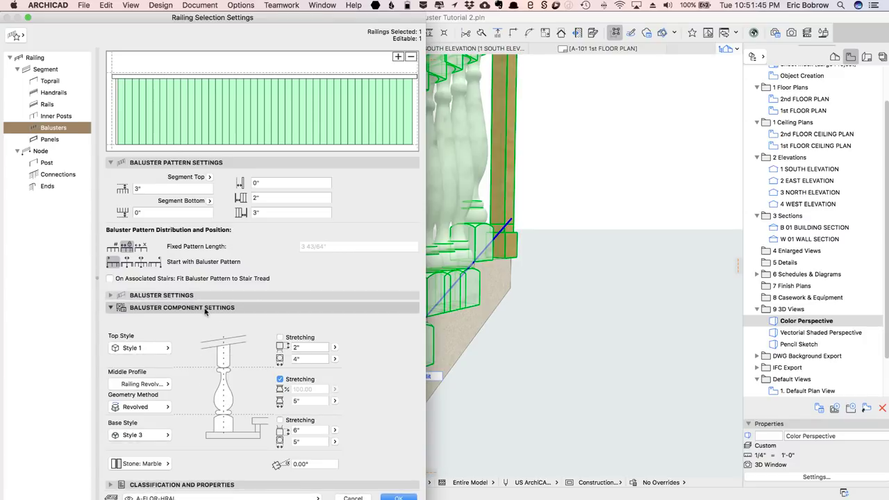
left_click(182, 308)
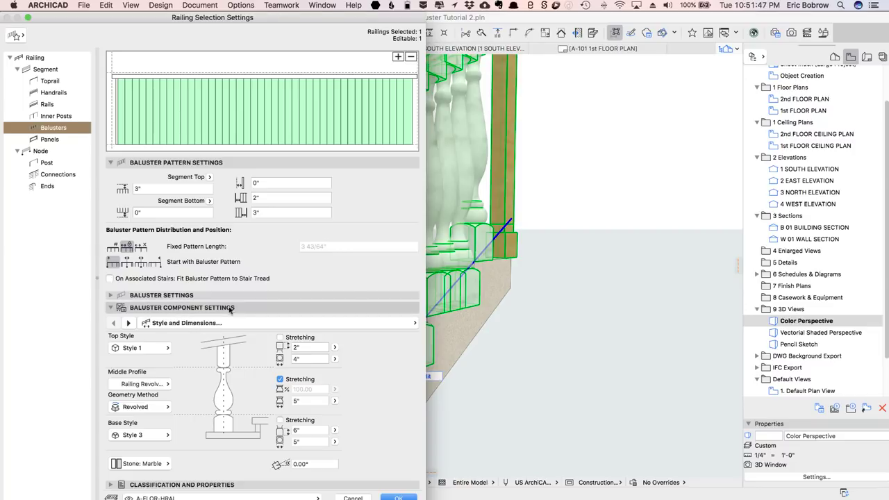
left_click(139, 383)
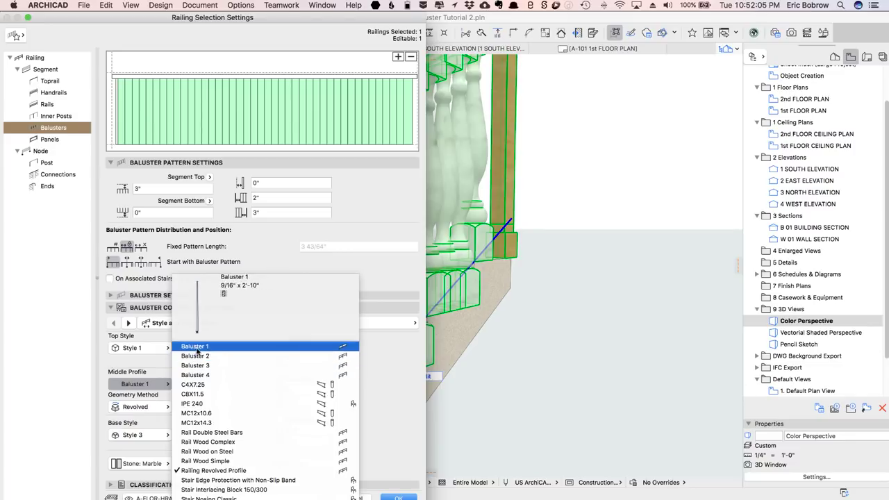
left_click(214, 469)
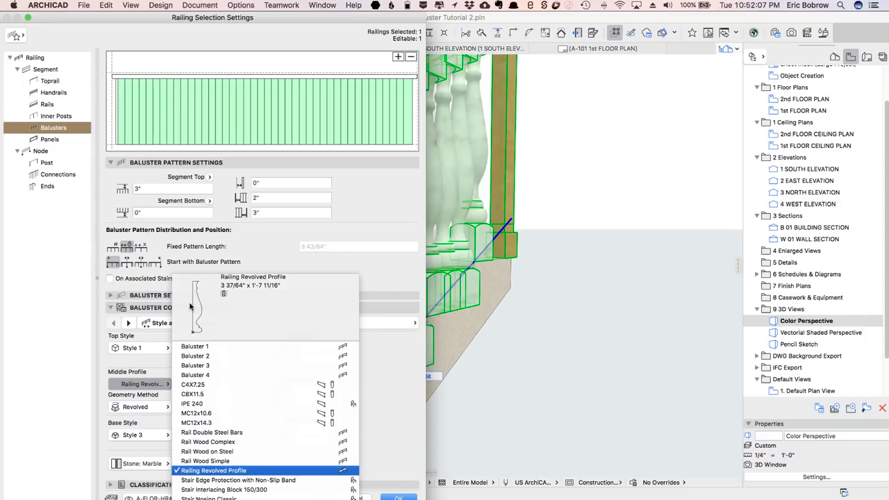
mouse_move(205, 330)
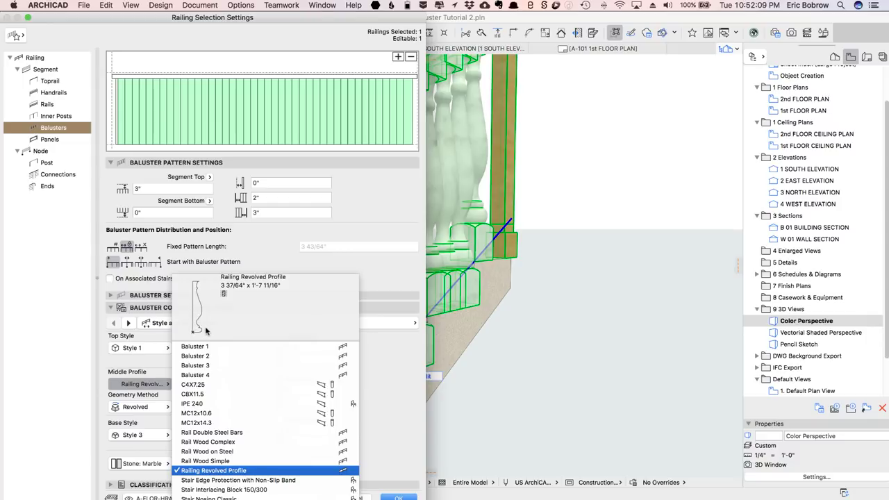
left_click(195, 365)
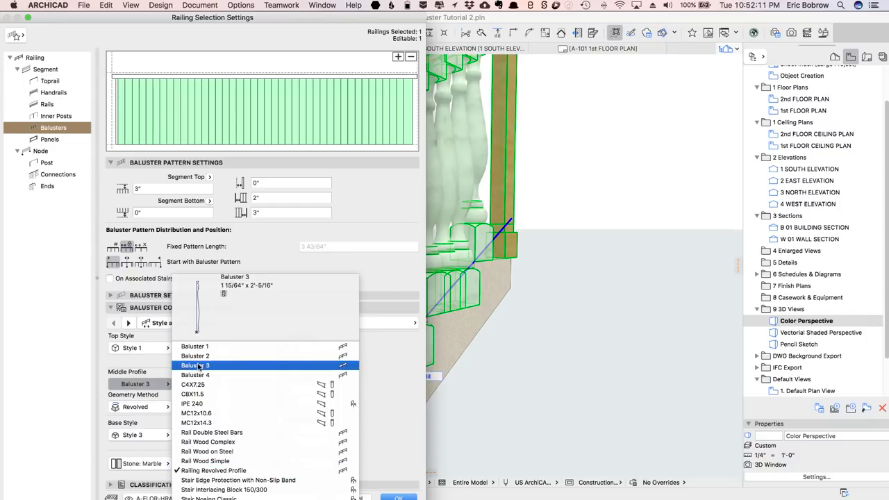
left_click(195, 365)
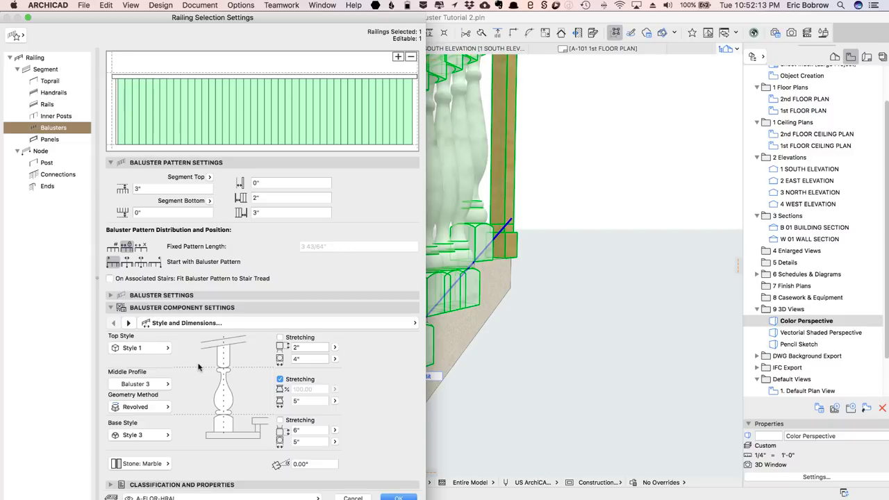
mouse_move(301, 408)
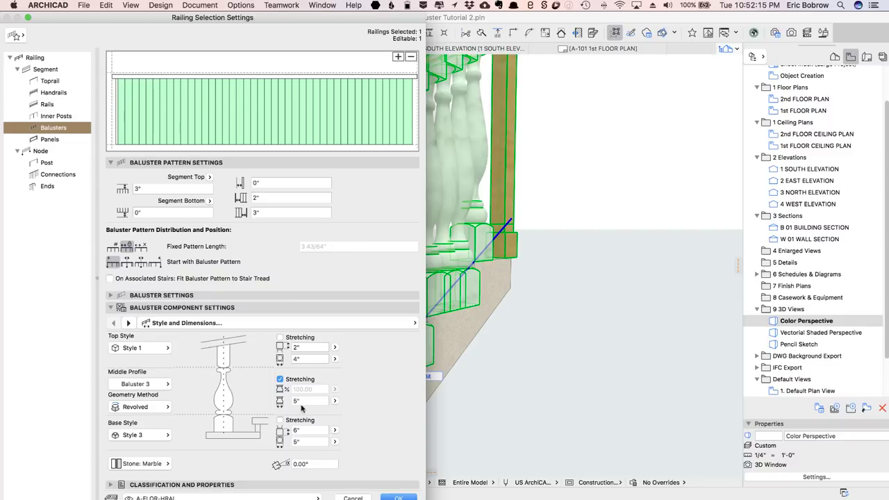
mouse_move(297, 400)
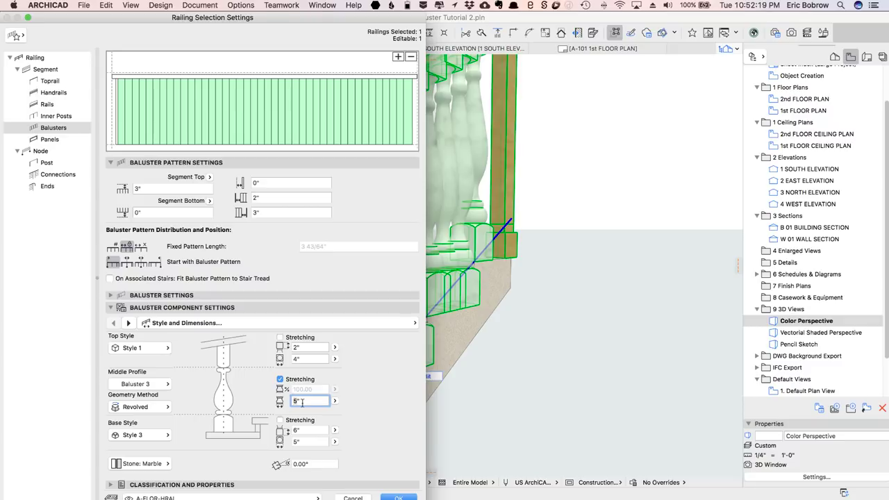
mouse_move(309, 400)
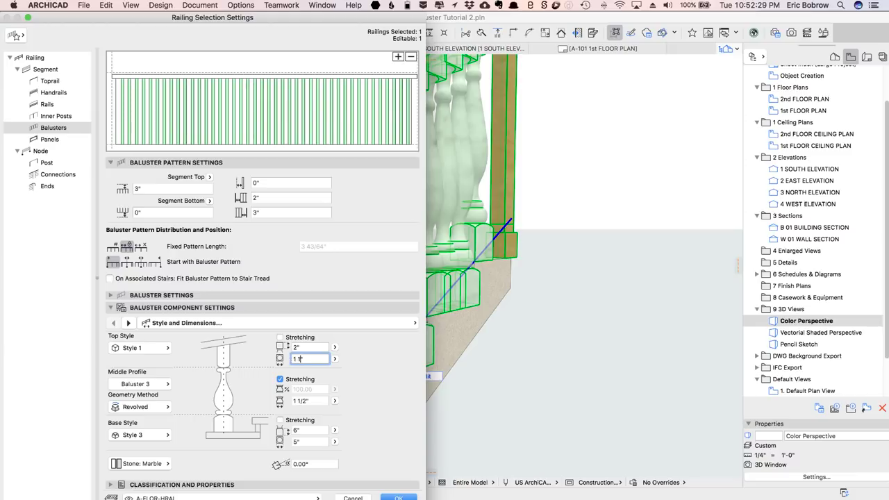
Step: Resize the top section to 1 1/4, adjust the base height and apply to the railing
type("1 1/4")
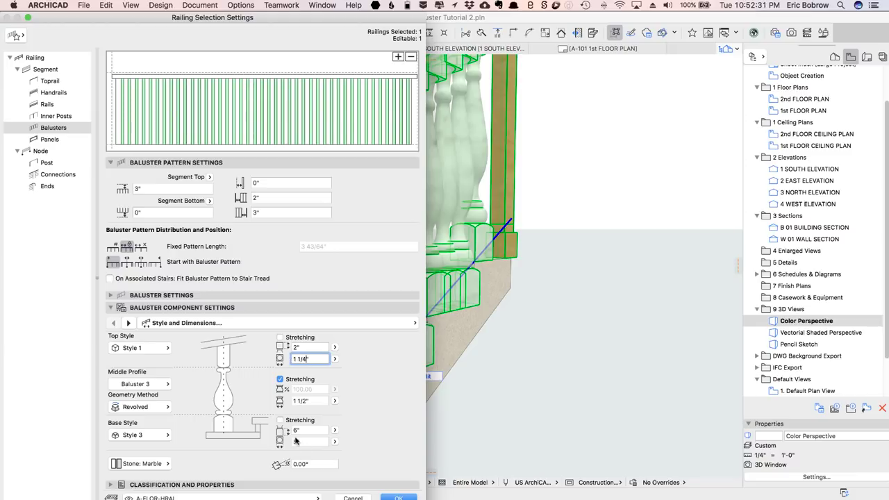
left_click(308, 441)
type("4")
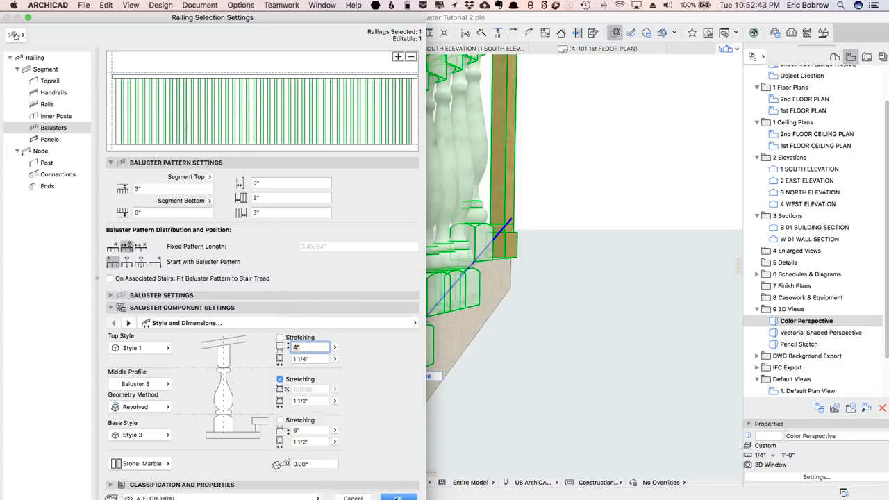
left_click(399, 497)
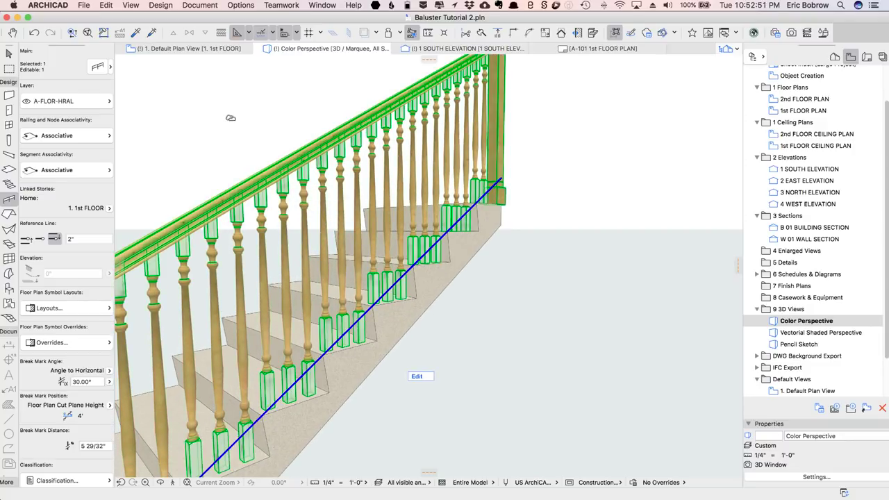
Step: Change the baluster building material from Stone: Marble to Wood: Hardwood
left_click(417, 375)
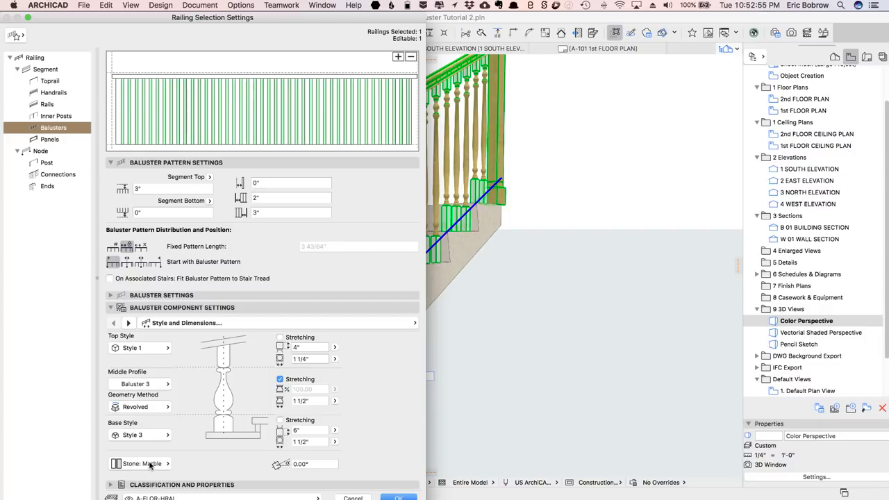
left_click(142, 464)
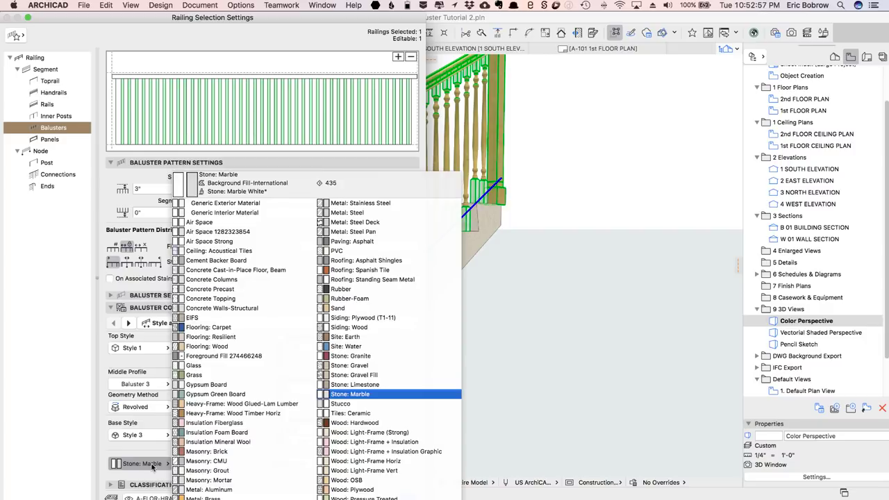
left_click(354, 422)
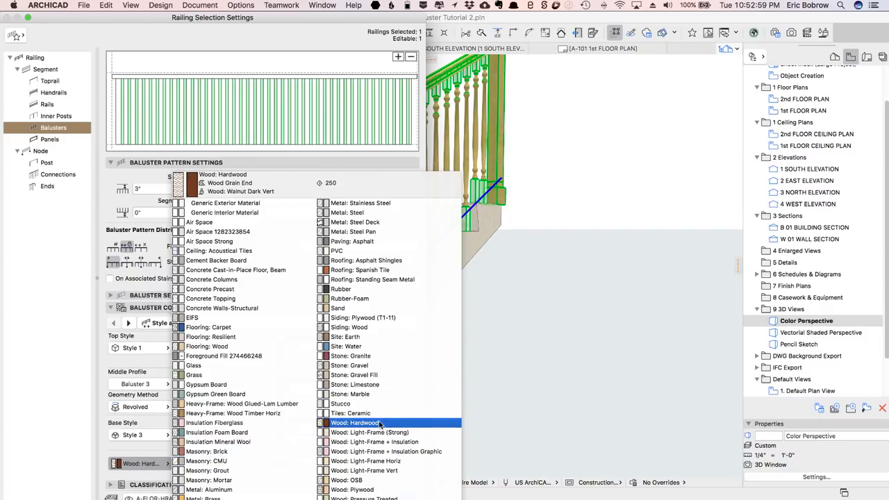
left_click(358, 422)
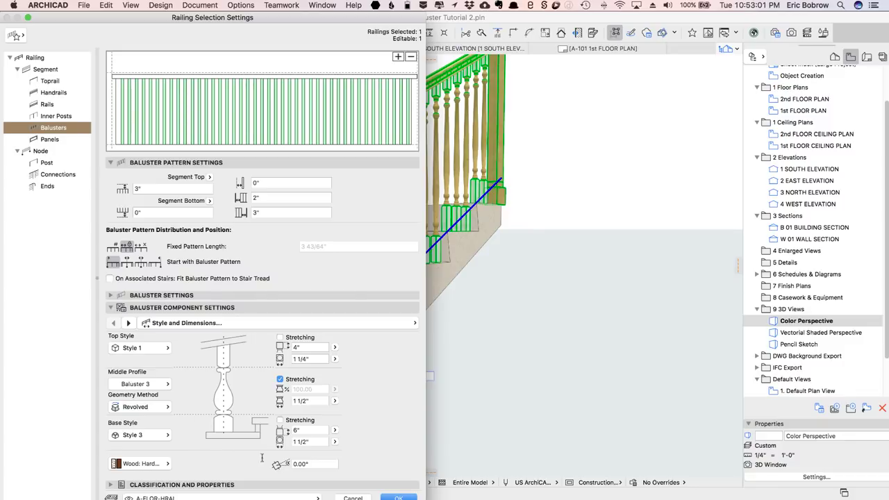
left_click(397, 497)
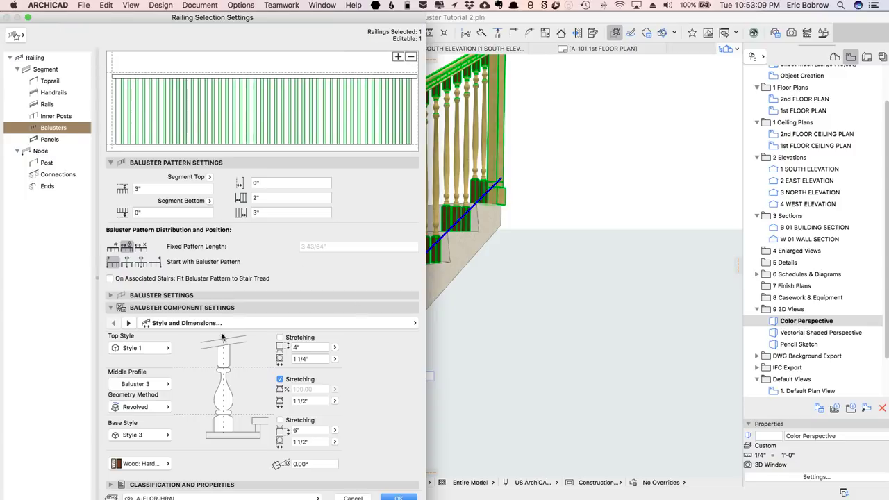
Step: Override the post surface with Wood: Oak Light Vert and apply it to the stair railing
left_click(128, 322)
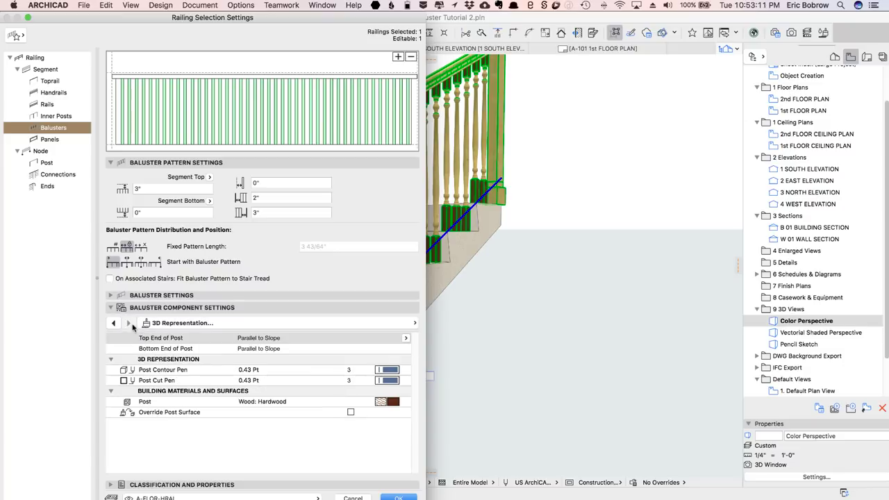
mouse_move(302, 408)
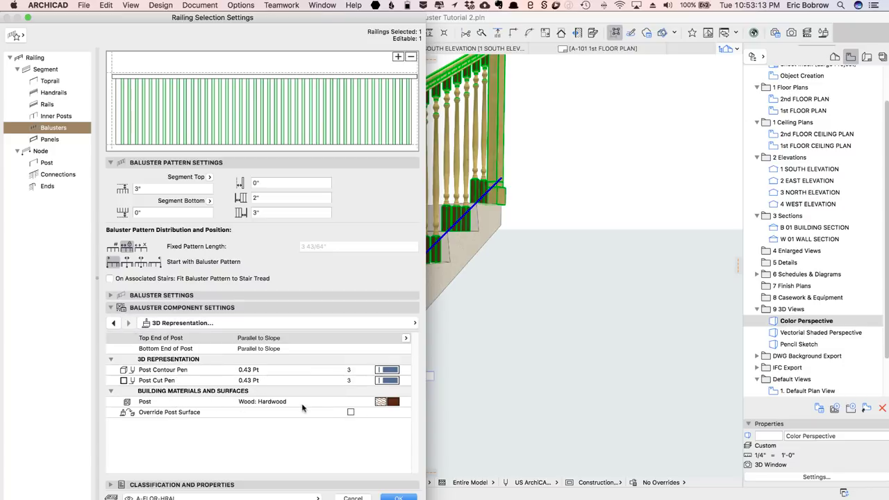
mouse_move(387, 400)
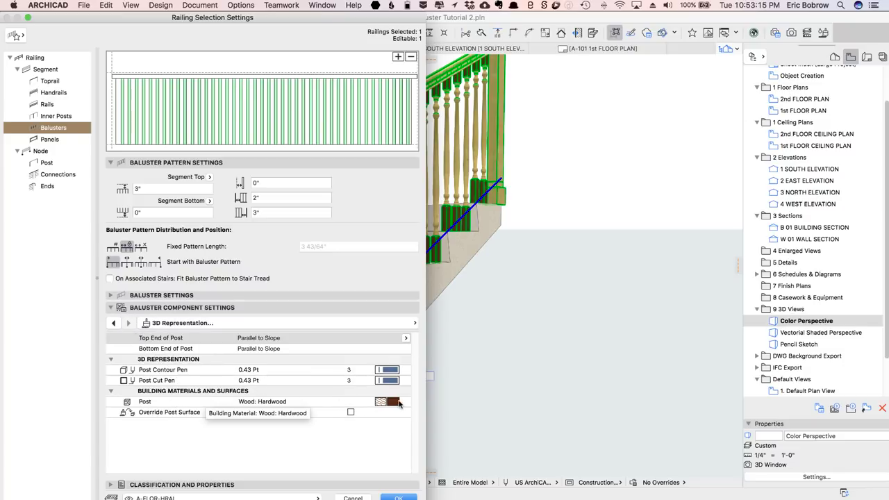
mouse_move(145, 128)
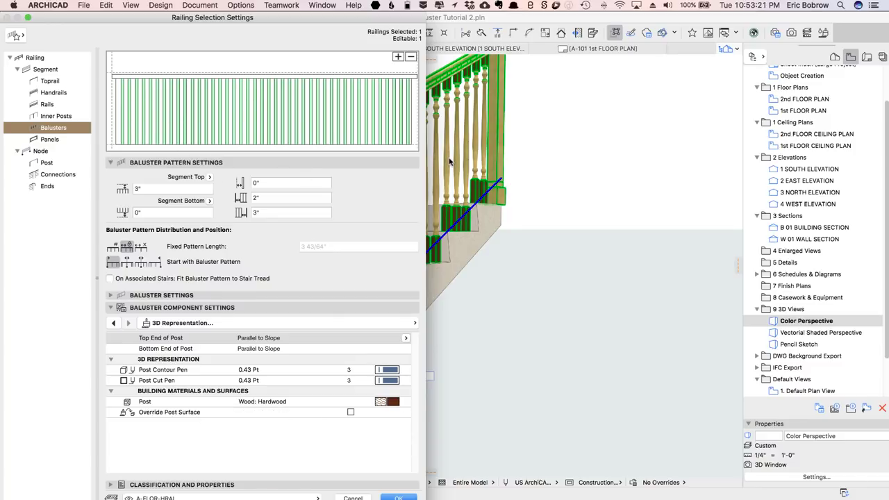
mouse_move(485, 263)
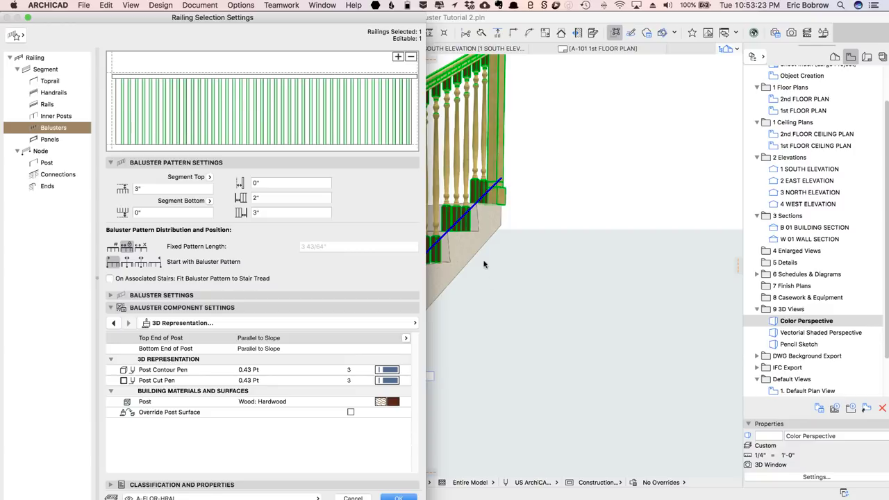
left_click(350, 411)
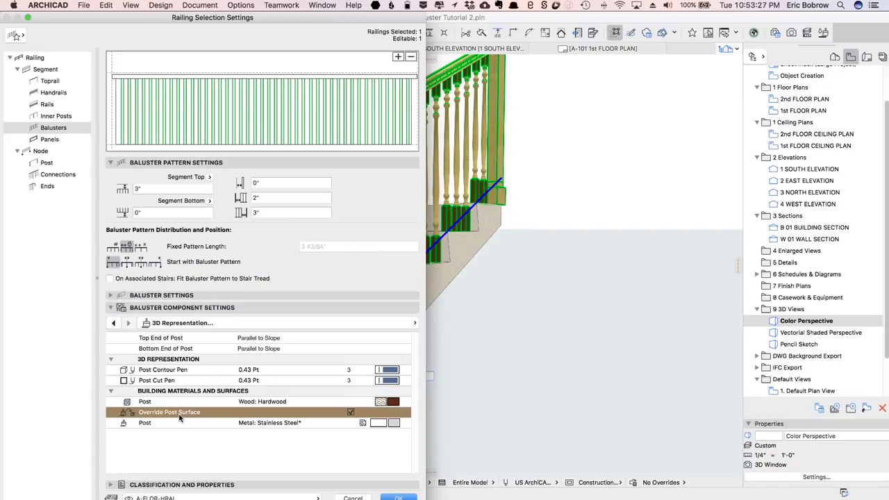
mouse_move(452, 233)
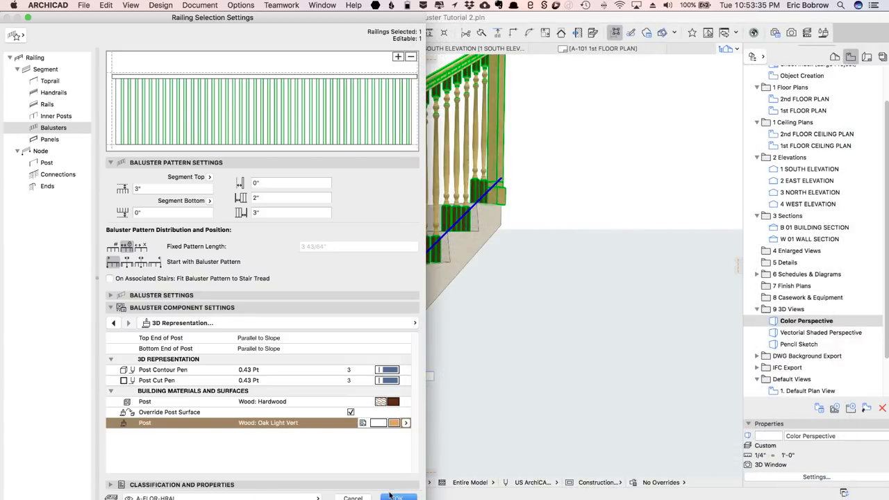
left_click(397, 498)
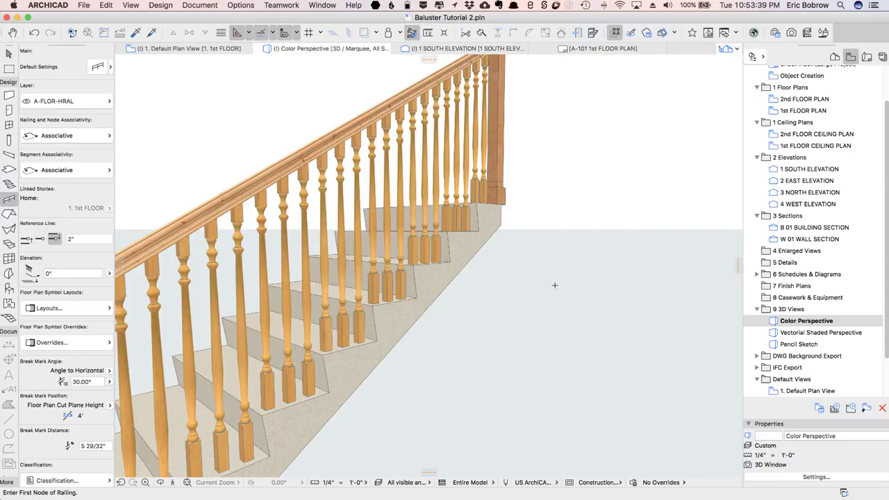
Step: Save the turned light-oak railing setup as a new favourite named BALUSTER 12
left_click(358, 194)
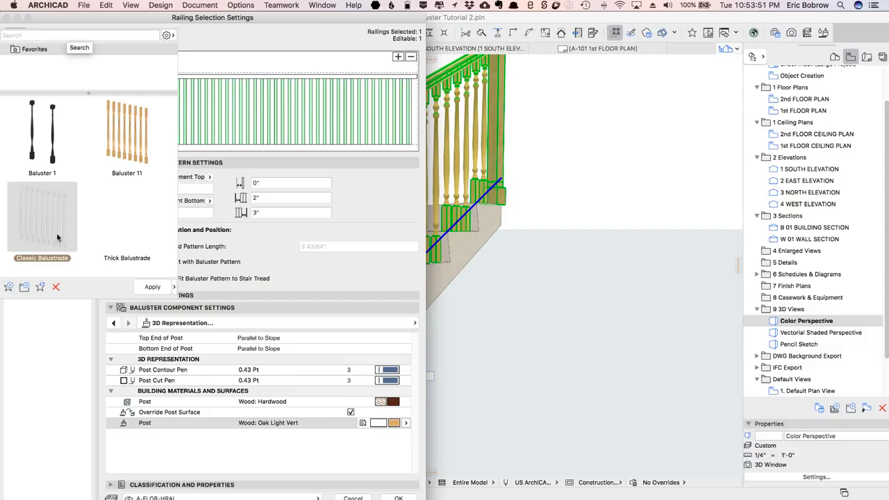
mouse_move(9, 286)
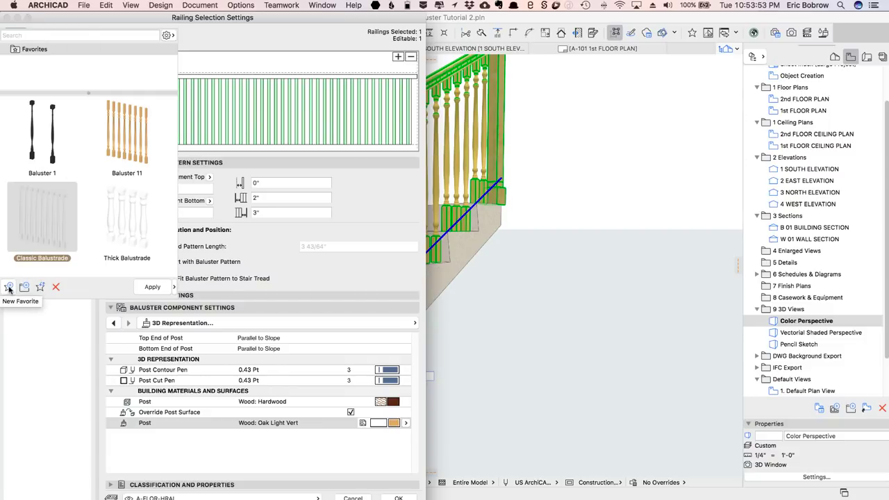
left_click(8, 286)
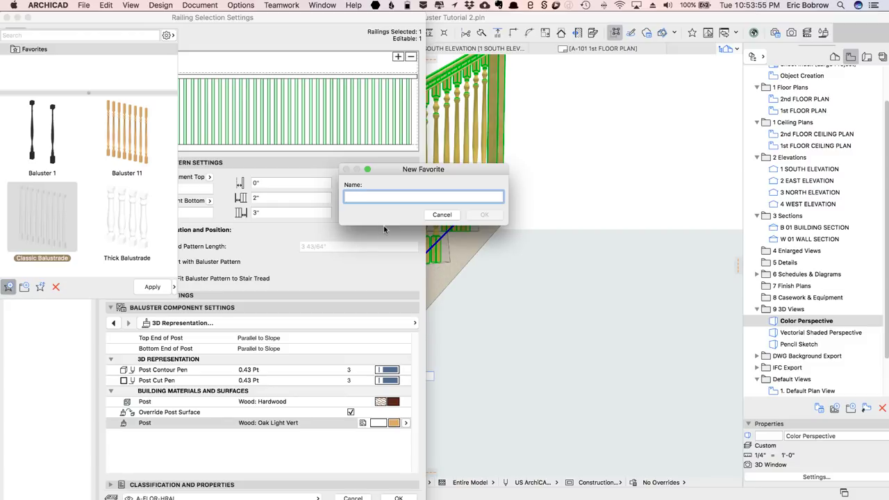
type("BALUST")
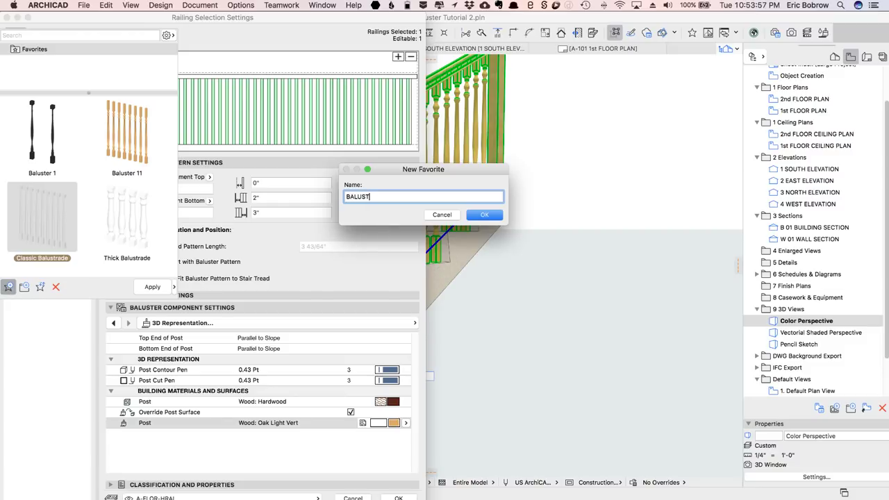
type("ER 12")
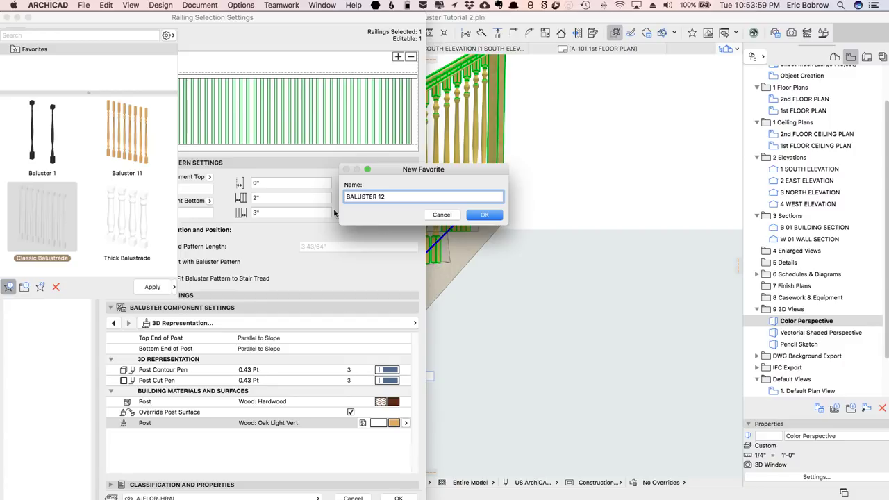
left_click(484, 213)
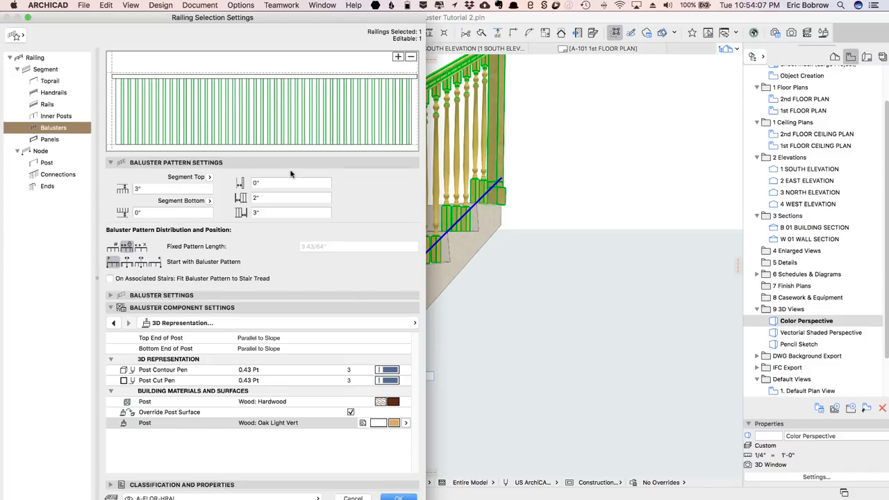
mouse_move(371, 411)
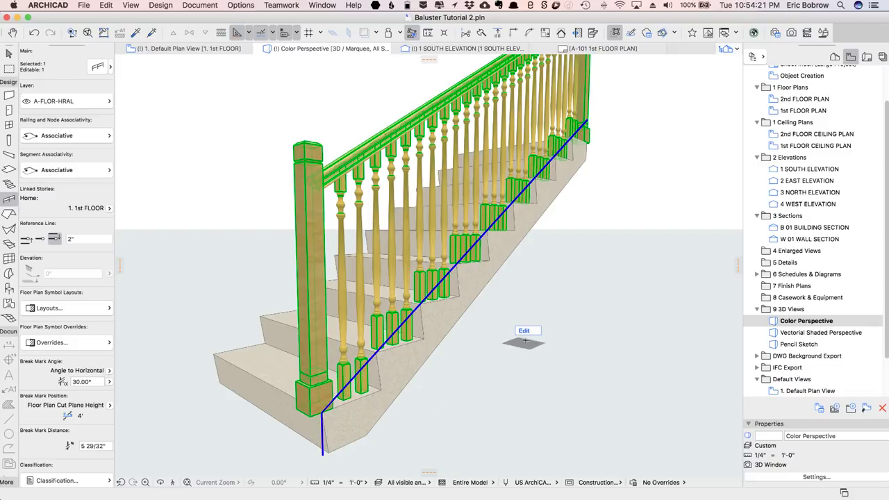
Step: Enter railing Edit Mode and select the bottom newel post, showing Newel Post 21 settings
left_click(524, 330)
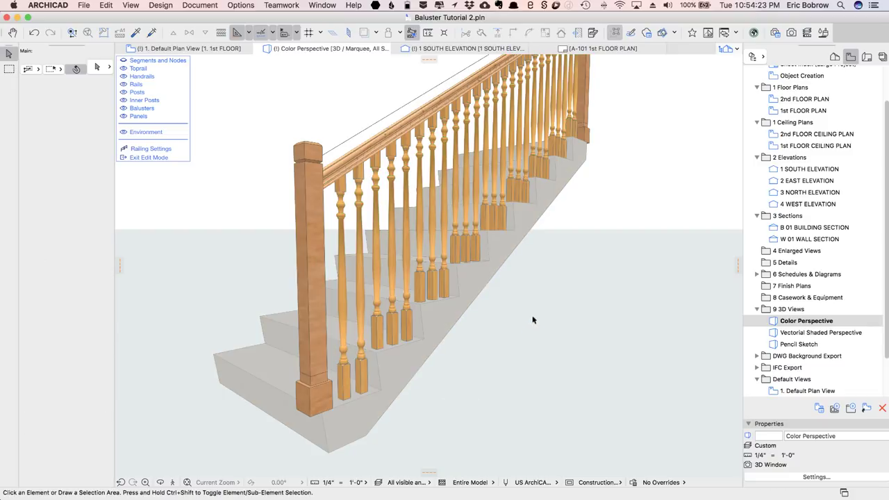
mouse_move(570, 106)
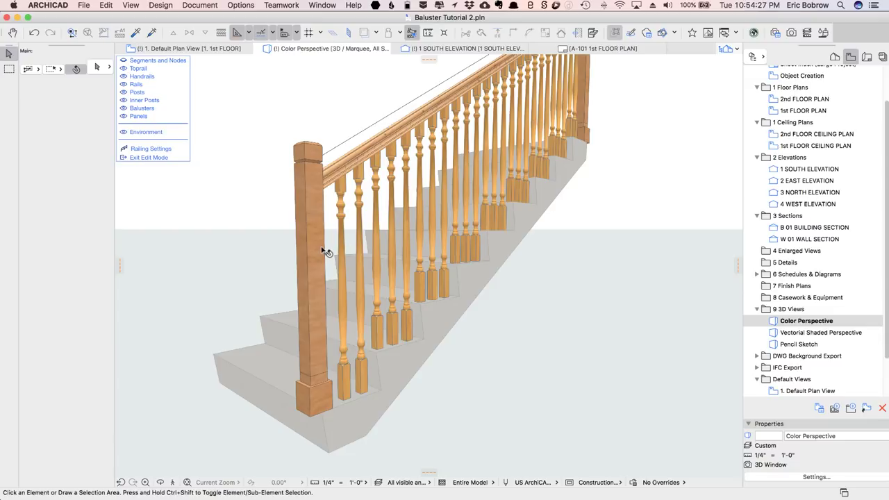
left_click(308, 278)
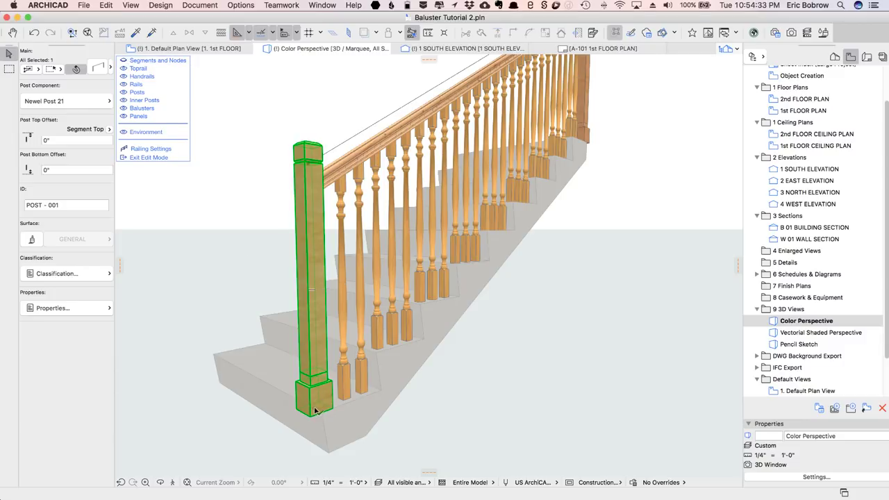
left_click(314, 410)
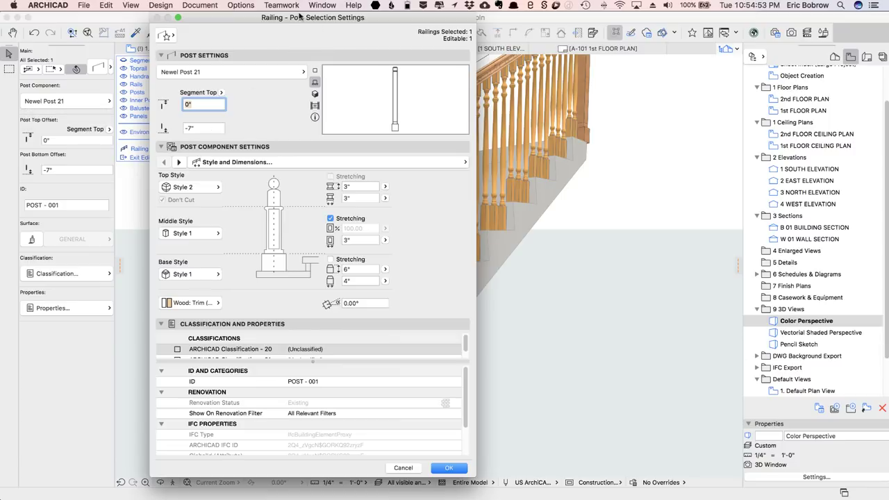
mouse_move(272, 225)
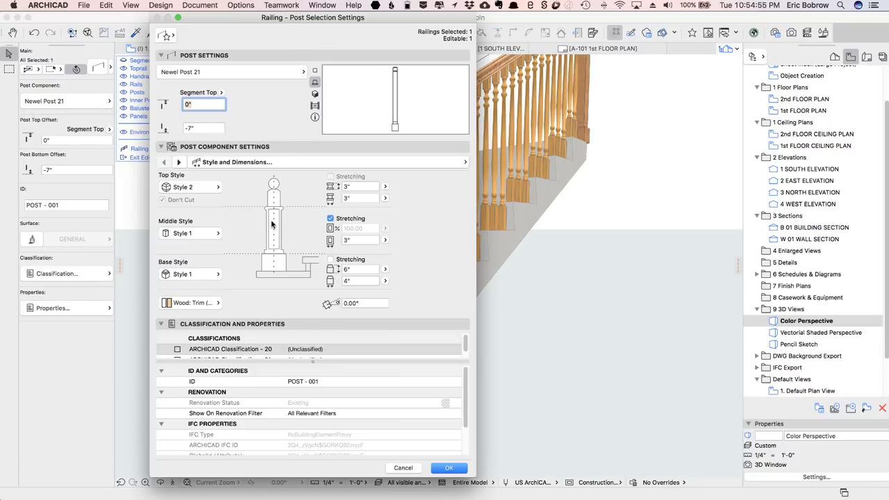
mouse_move(196, 134)
type("1'")
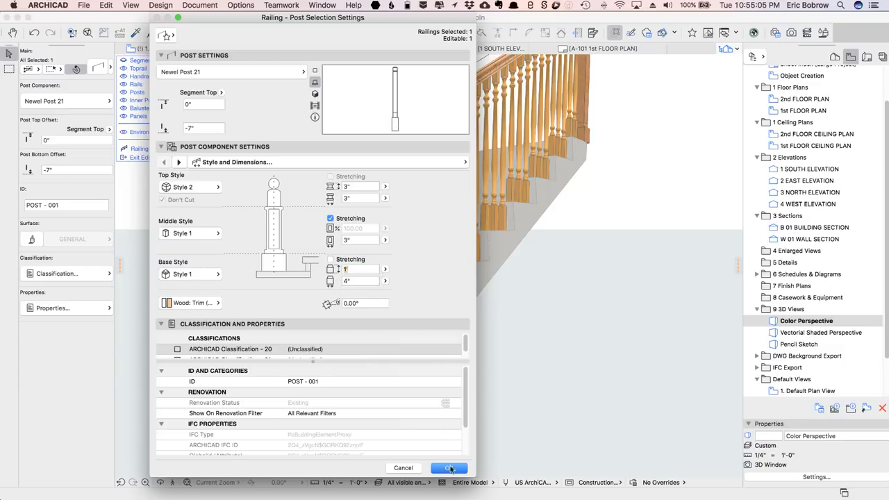
Step: Apply the taller base stretching height to the bottom newel post
left_click(449, 466)
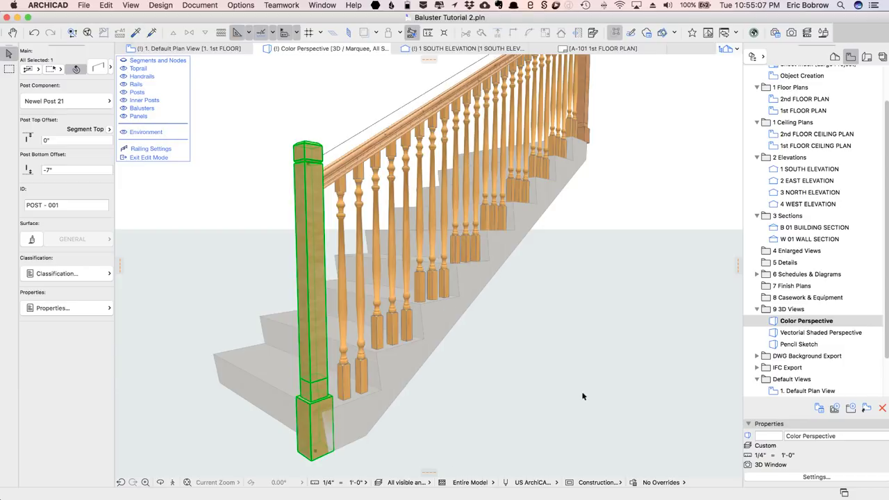
mouse_move(441, 424)
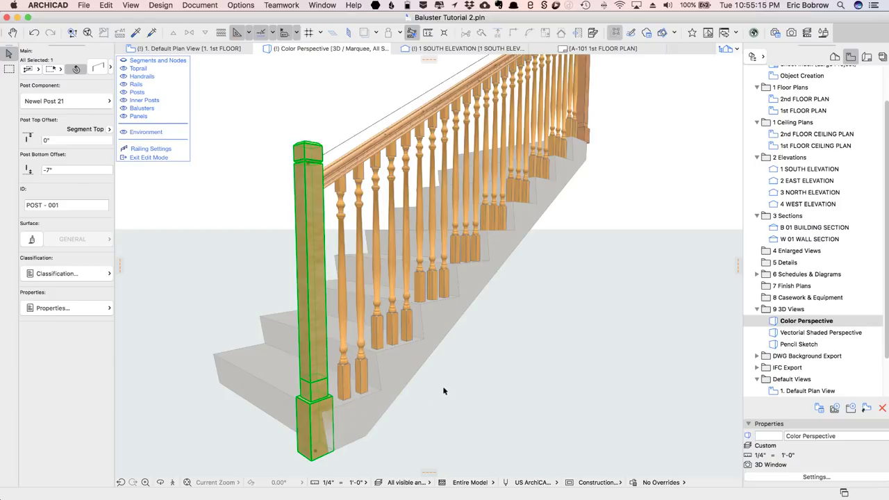
Step: Exit the railing edit mode, deselect the railing and select the stair beneath it
left_click(147, 157)
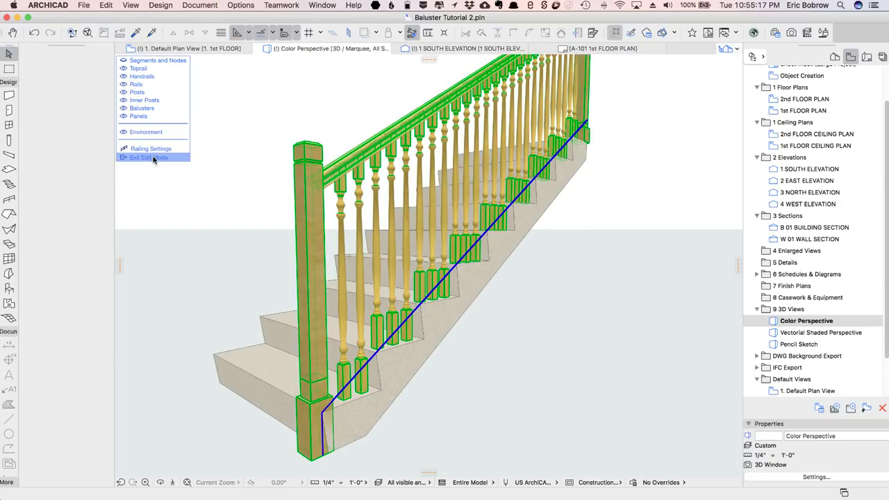
left_click(149, 157)
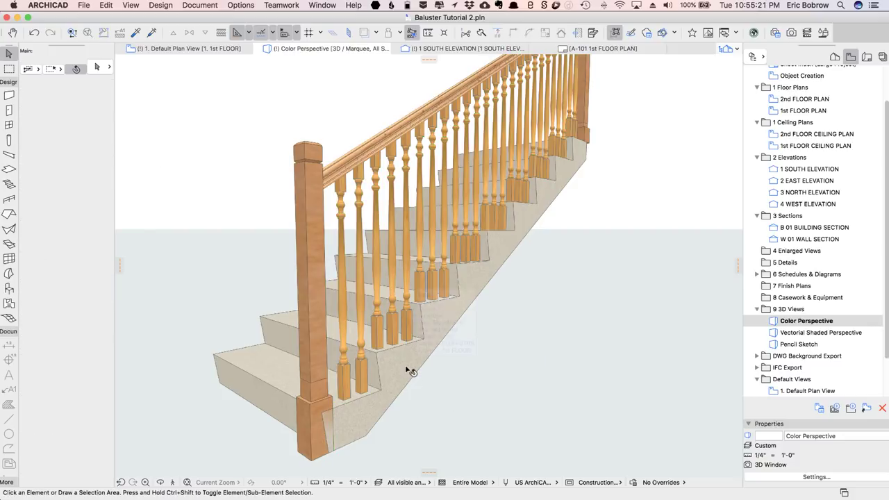
left_click(161, 6)
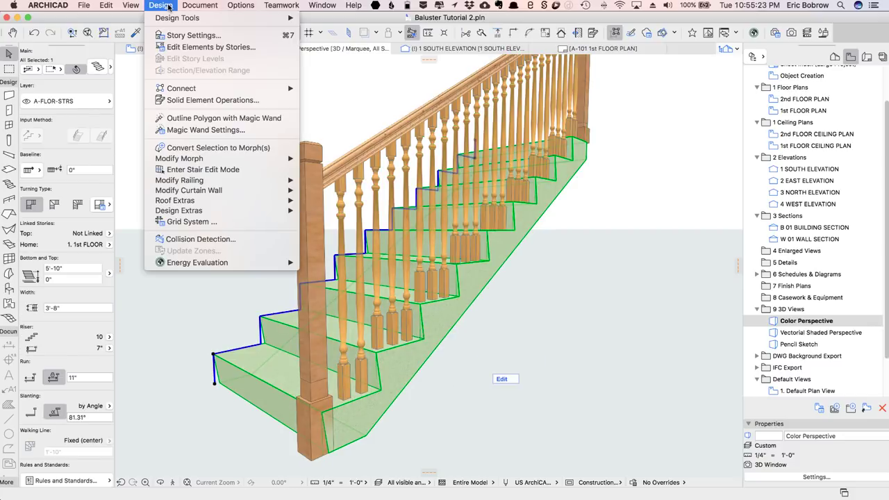
Step: In Solid Element Operations, set the railing as operator and execute Subtraction on the stair
left_click(211, 100)
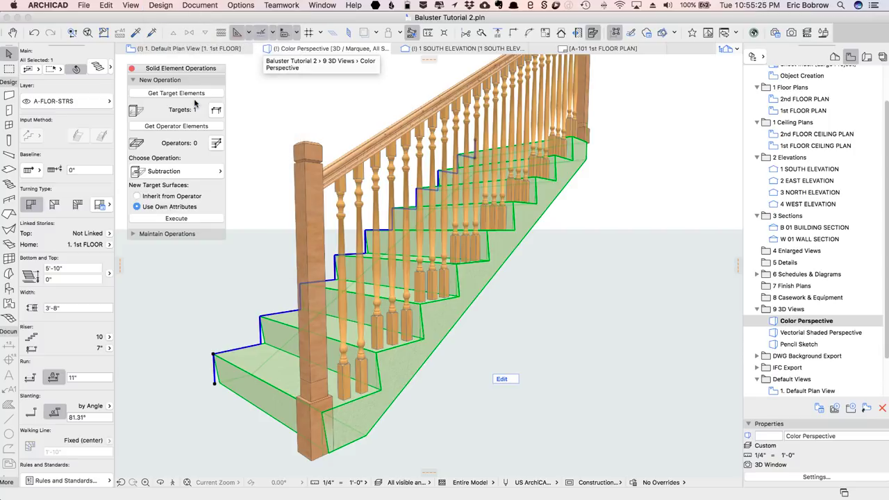
mouse_move(322, 195)
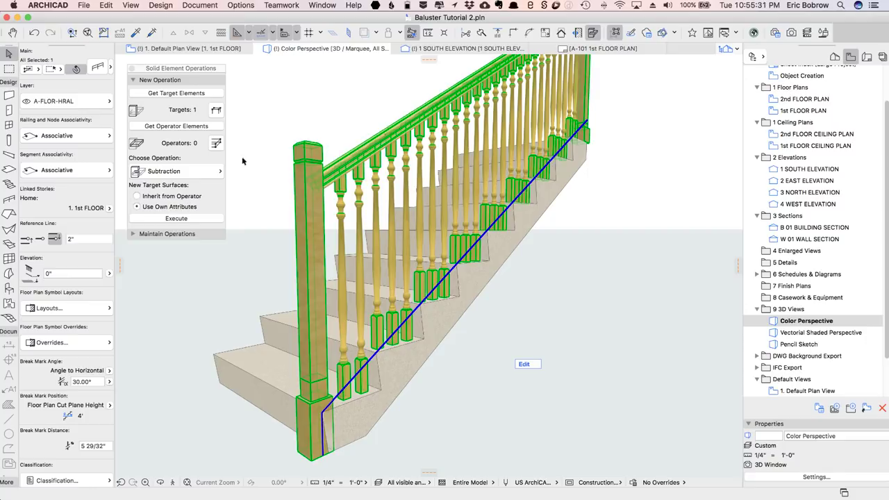
left_click(175, 125)
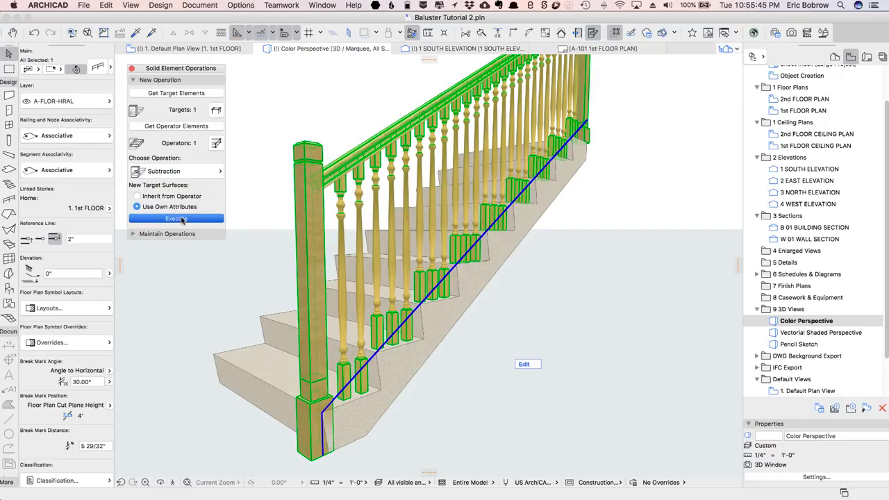
left_click(176, 218)
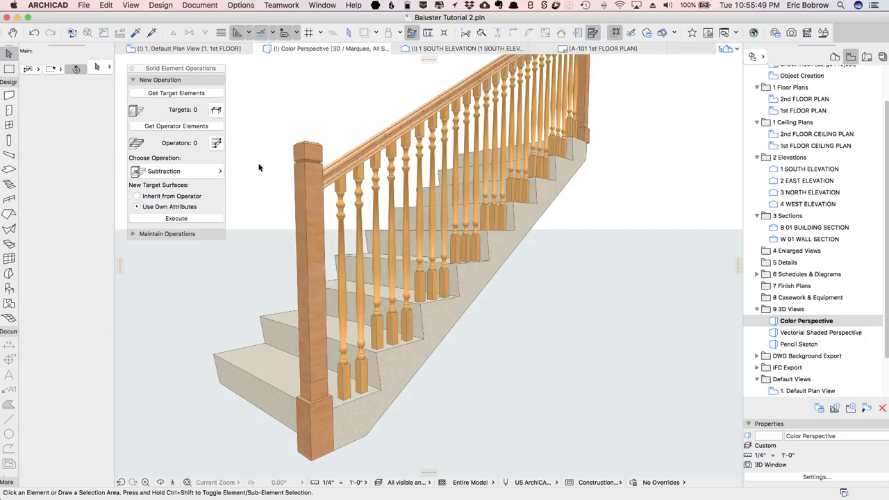
Step: Switch to the floor plan and select the third stair's railing
left_click(808, 390)
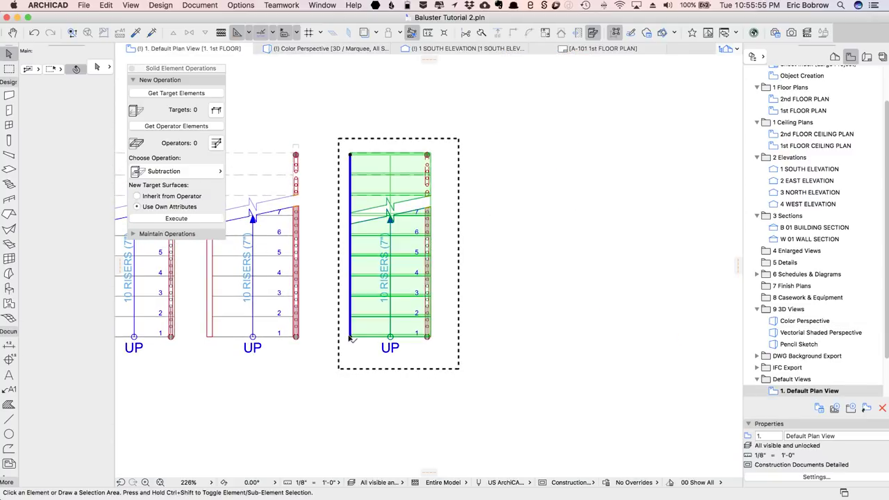
left_click(389, 243)
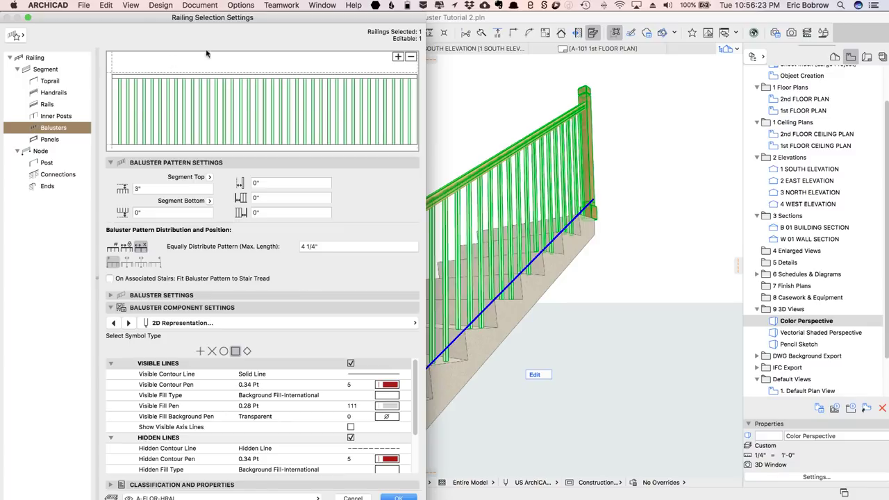
mouse_move(120, 109)
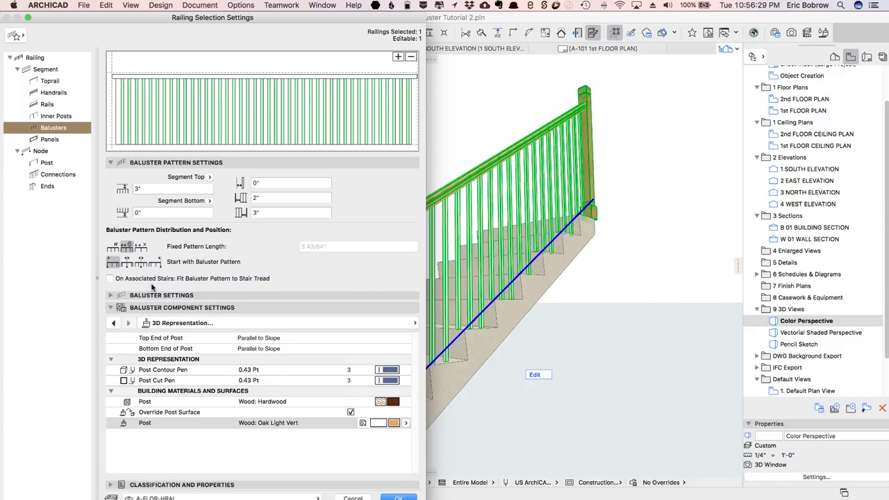
mouse_move(419, 278)
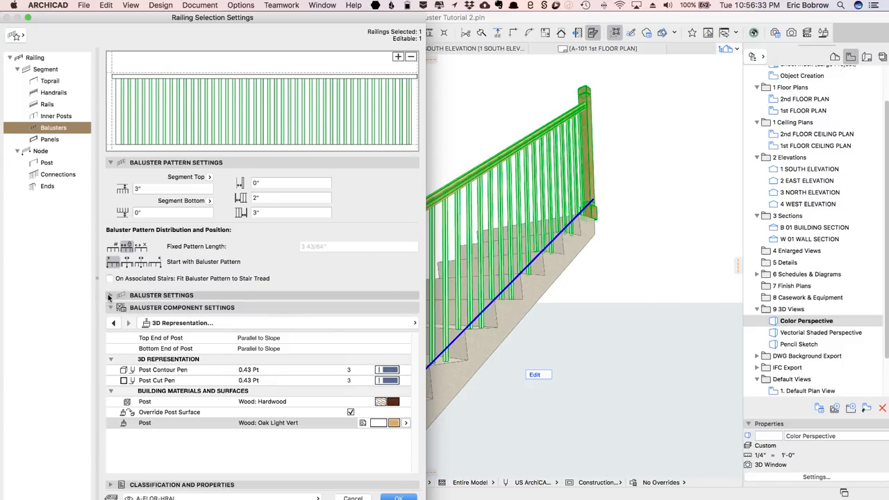
Step: Set the balusters to Revolved Post 21 with a fixed 3 43/64" pattern and apply
left_click(112, 295)
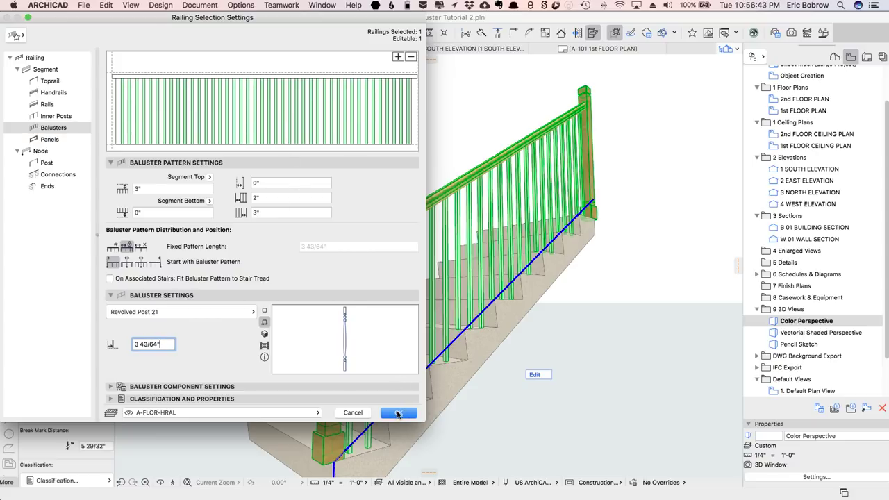
left_click(397, 411)
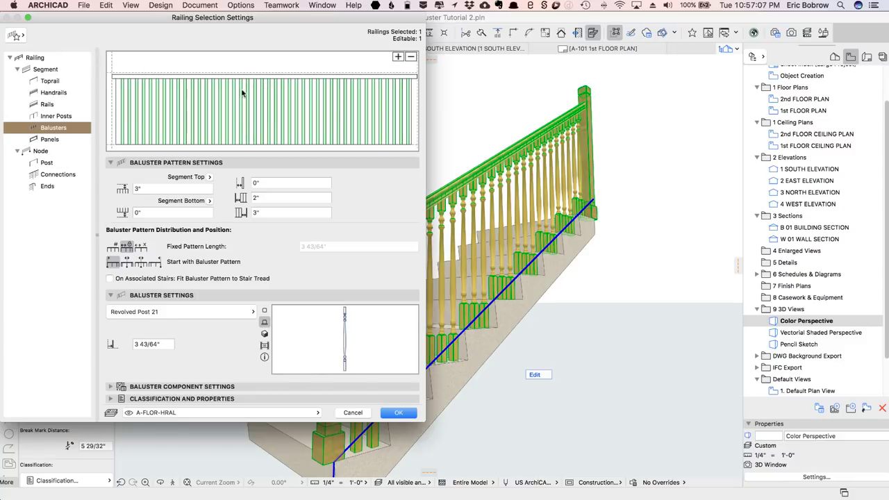
mouse_move(122, 123)
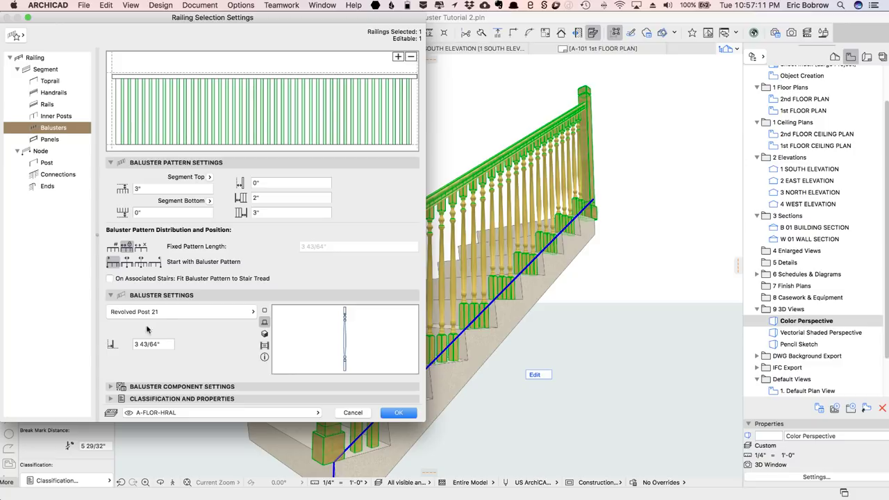
mouse_move(397, 57)
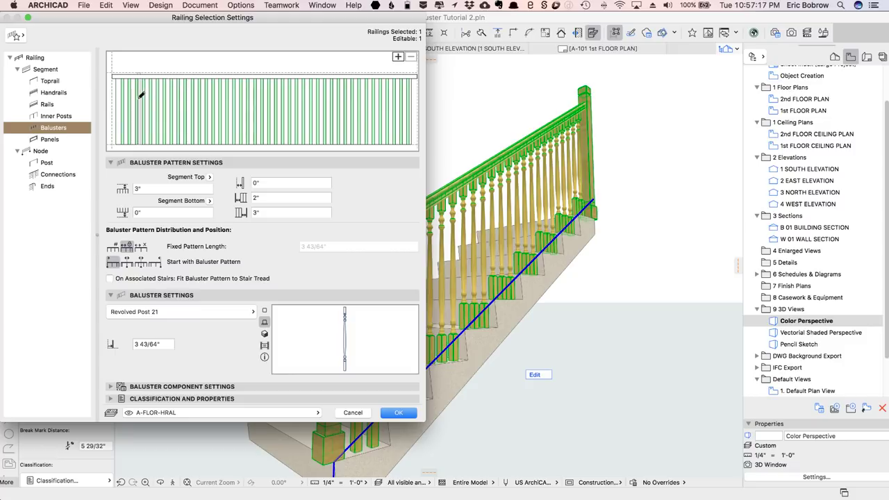
mouse_move(136, 97)
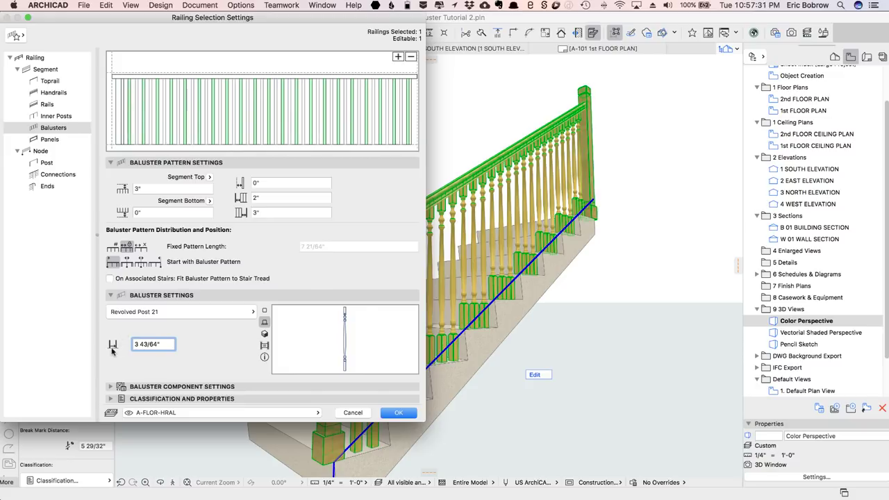
mouse_move(111, 345)
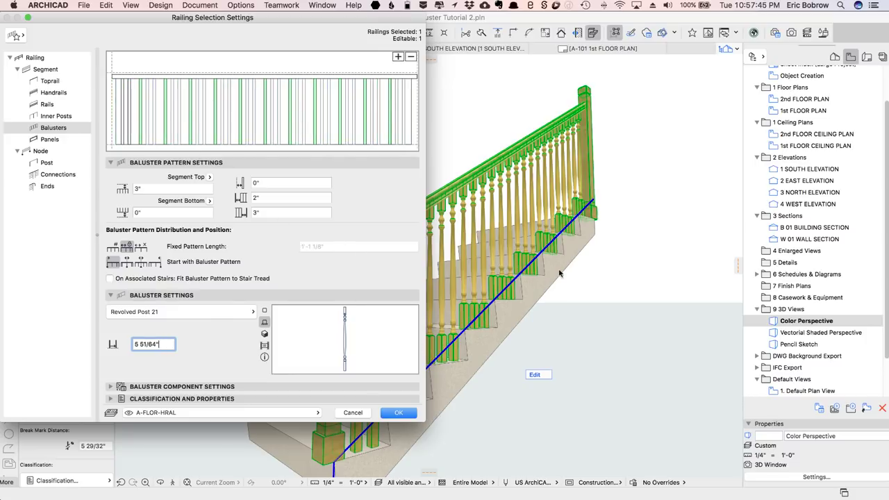
mouse_move(514, 286)
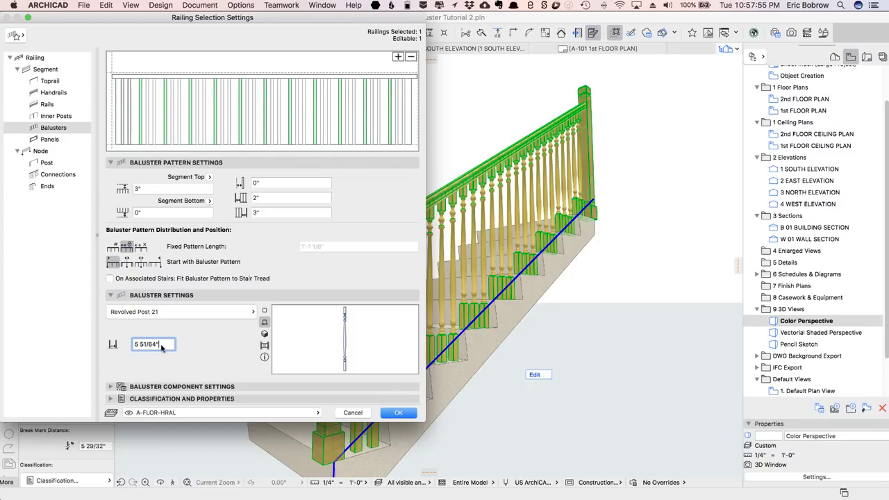
Step: Try a wider baluster distance, then return the field to 3 43/64"
type("11/3")
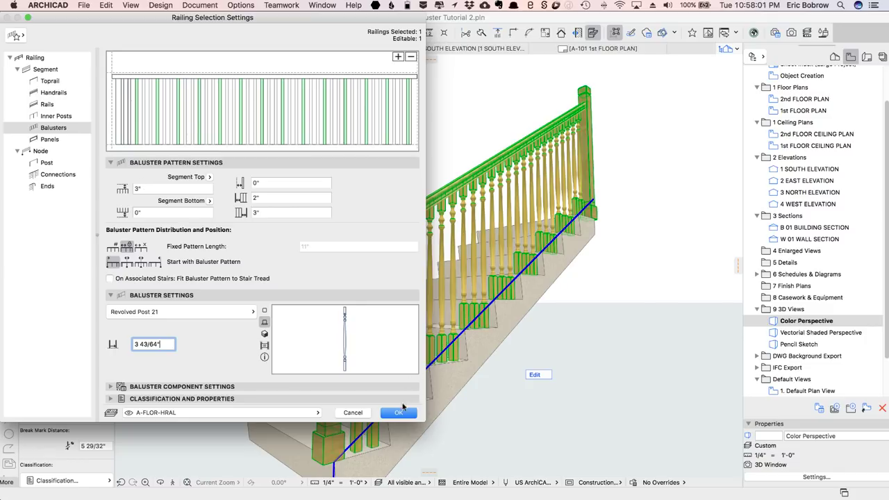
Step: In Baluster Component Settings > Style and Dimensions, set the base stretching value to 5 21/64"
left_click(397, 411)
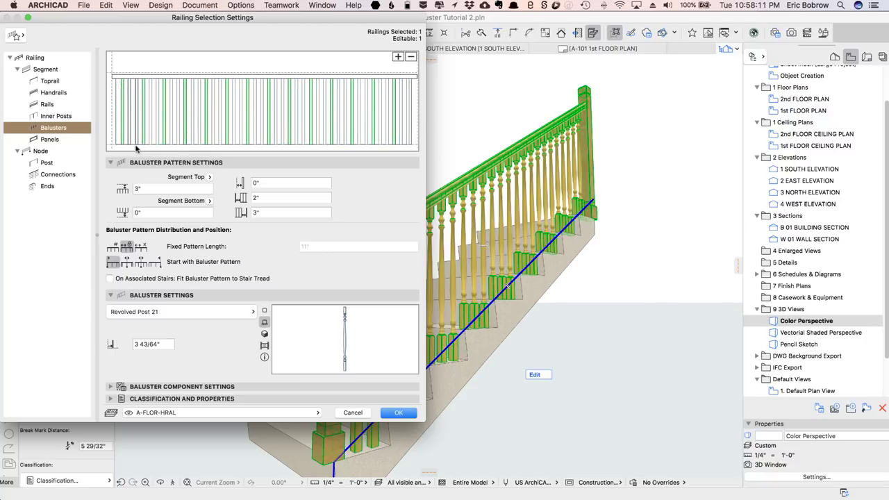
mouse_move(147, 203)
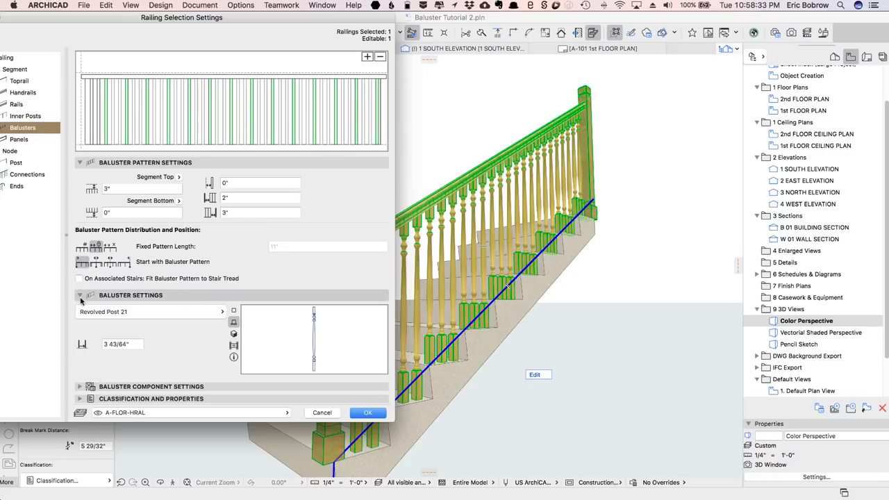
left_click(79, 308)
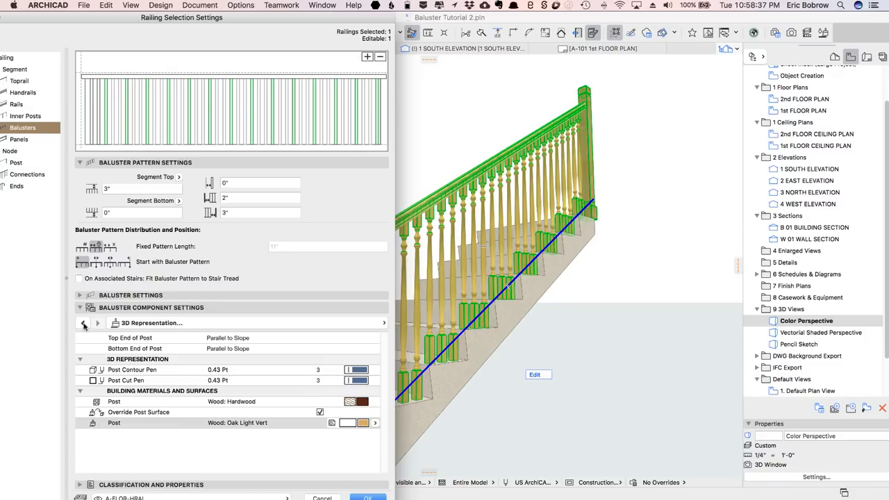
left_click(83, 322)
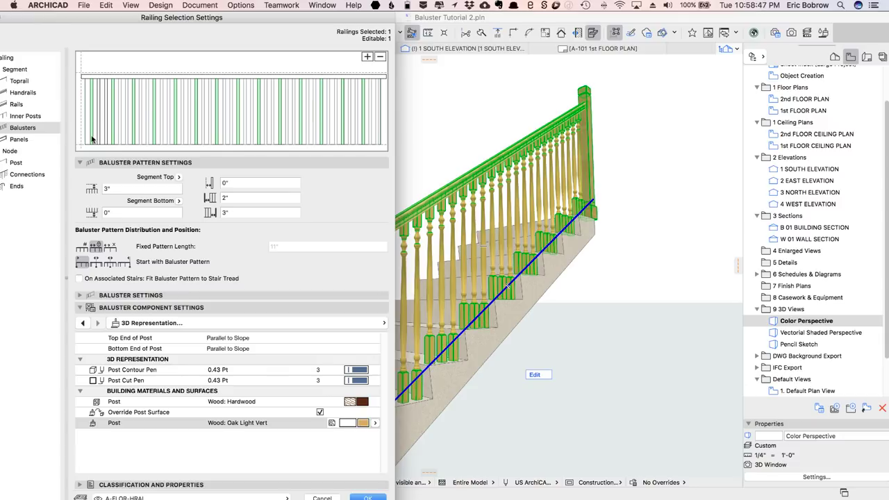
left_click(84, 322)
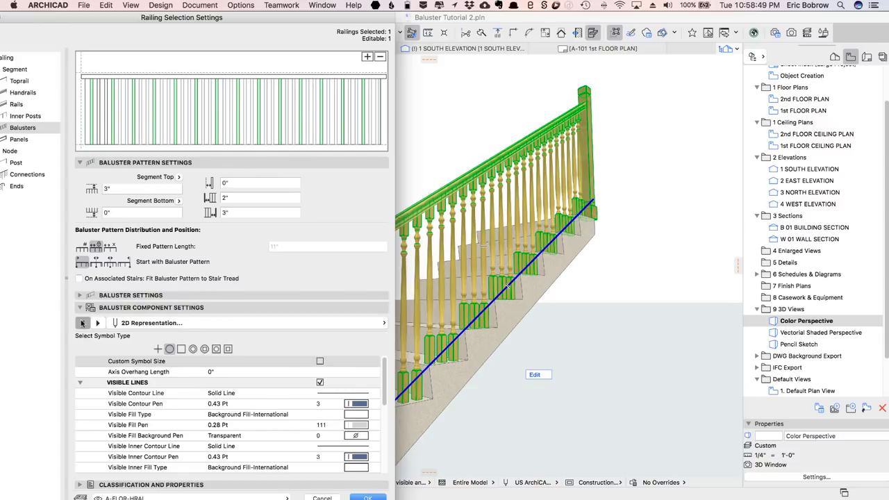
left_click(83, 322)
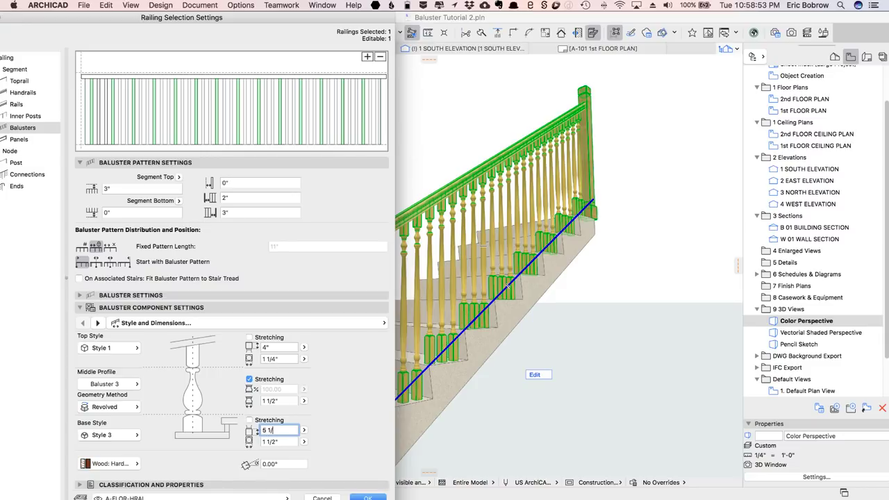
type("5 21/64\"")
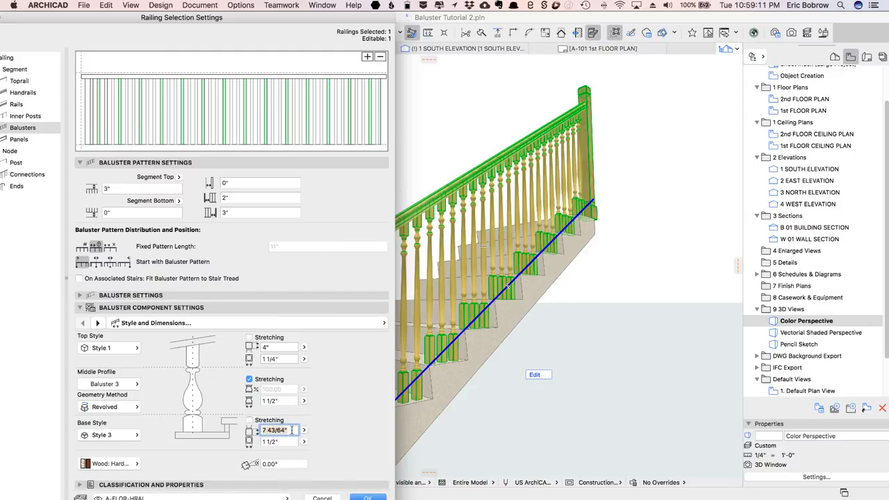
mouse_move(290, 430)
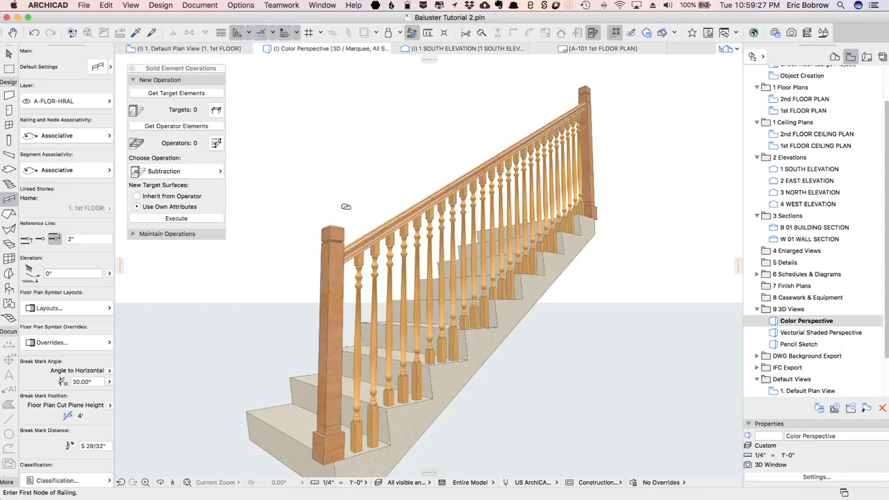
mouse_move(266, 125)
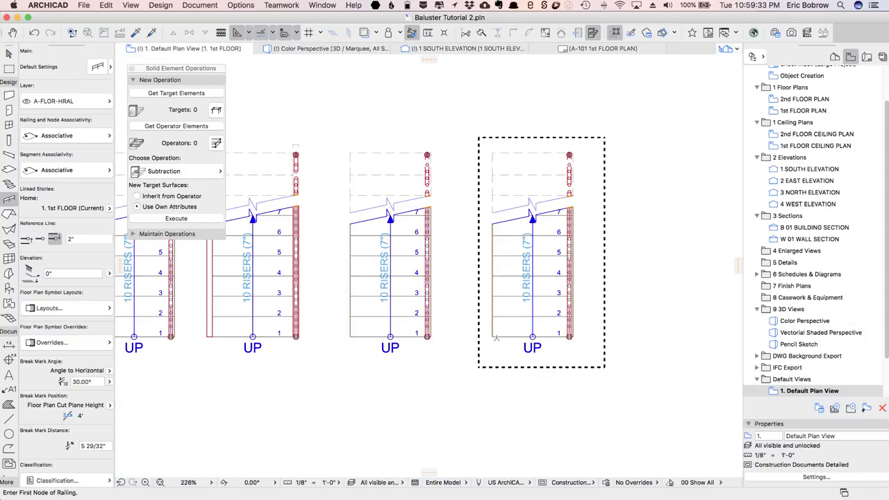
Step: Select the rightmost stair on the plan and open its Stair Selection Settings
left_click(530, 250)
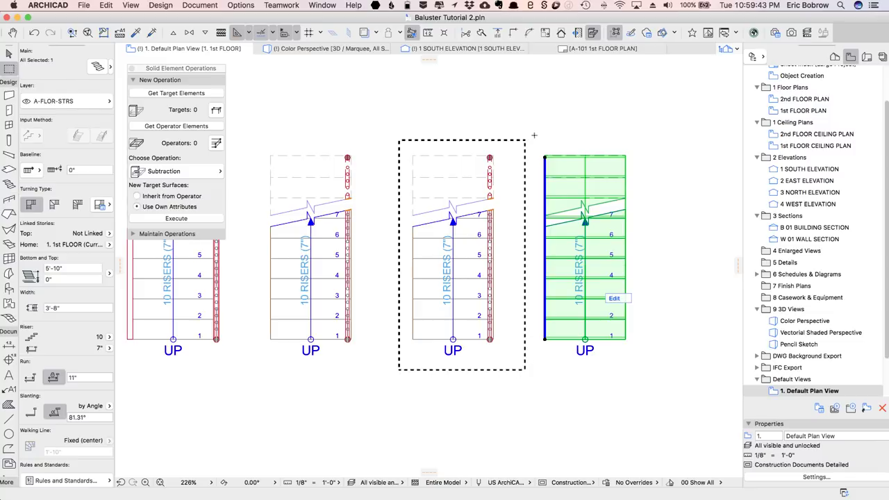
left_click_drag(520, 126, 655, 287)
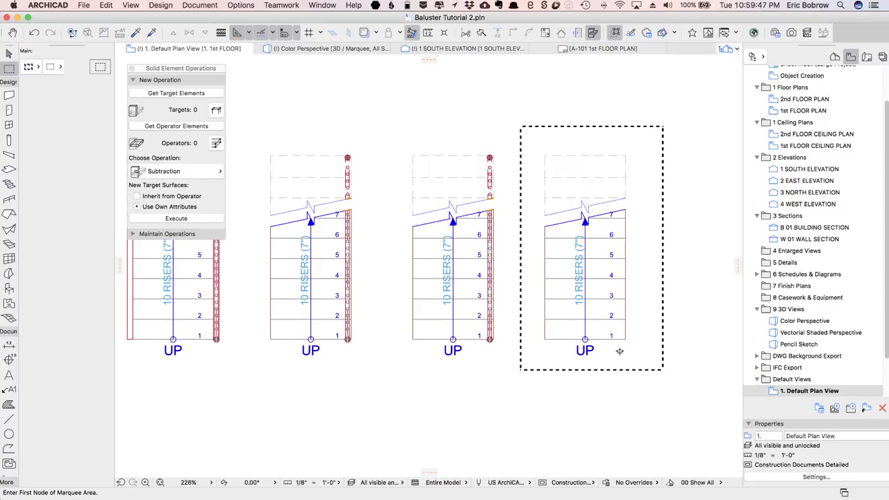
left_click(585, 250)
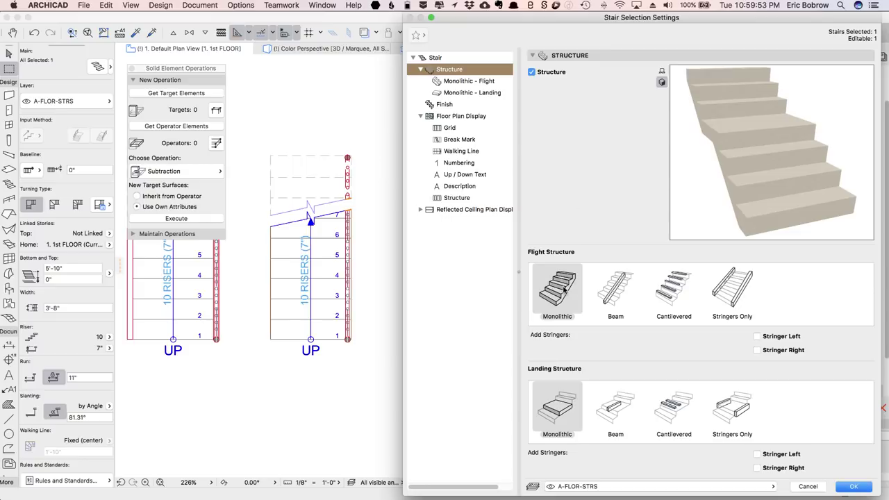
mouse_move(651, 321)
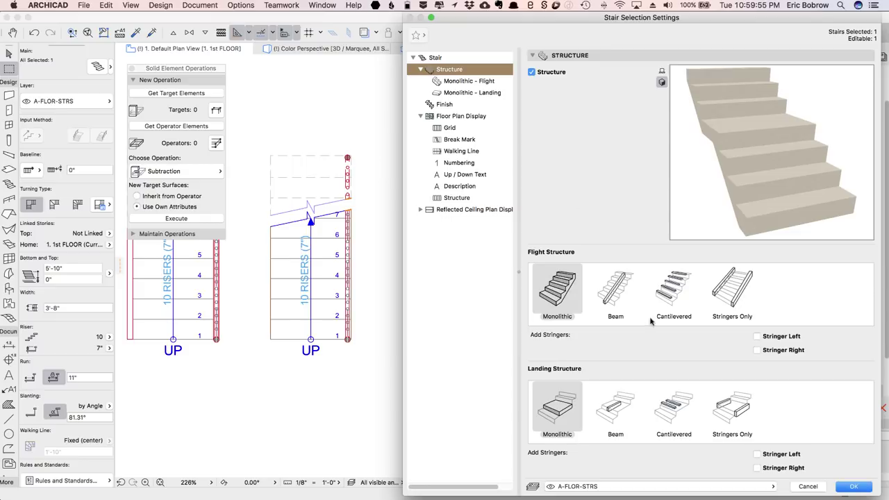
Step: Enable left and right stringers for flights and landings, then go to Stringers - Flight
left_click(756, 349)
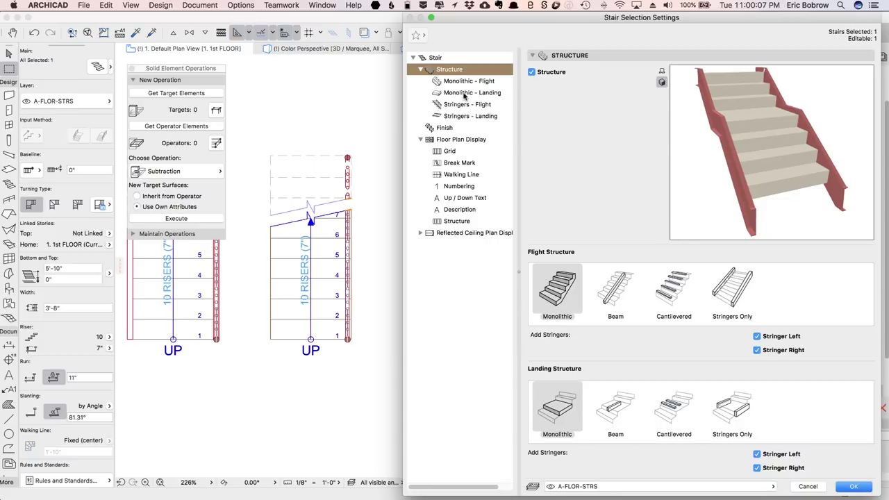
mouse_move(497, 143)
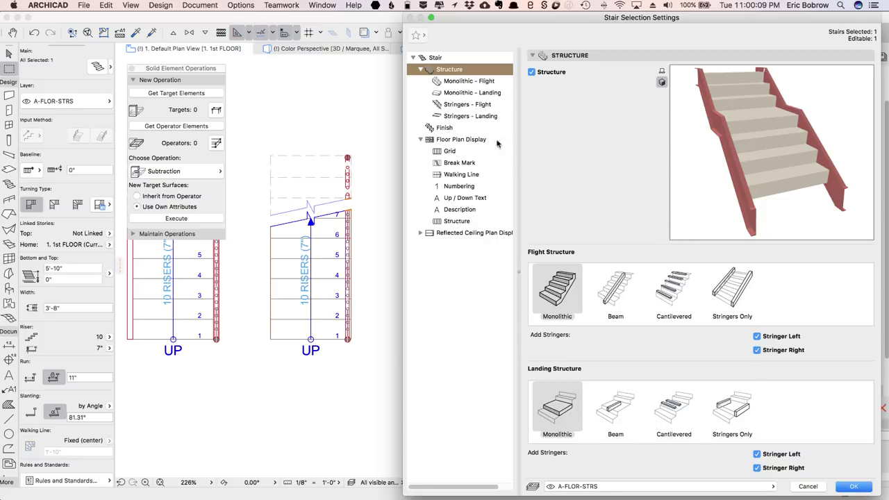
left_click(467, 104)
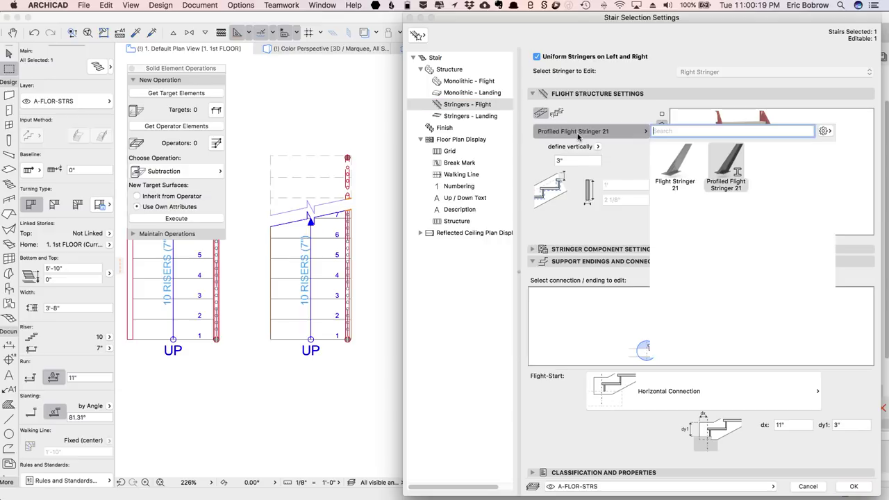
mouse_move(677, 167)
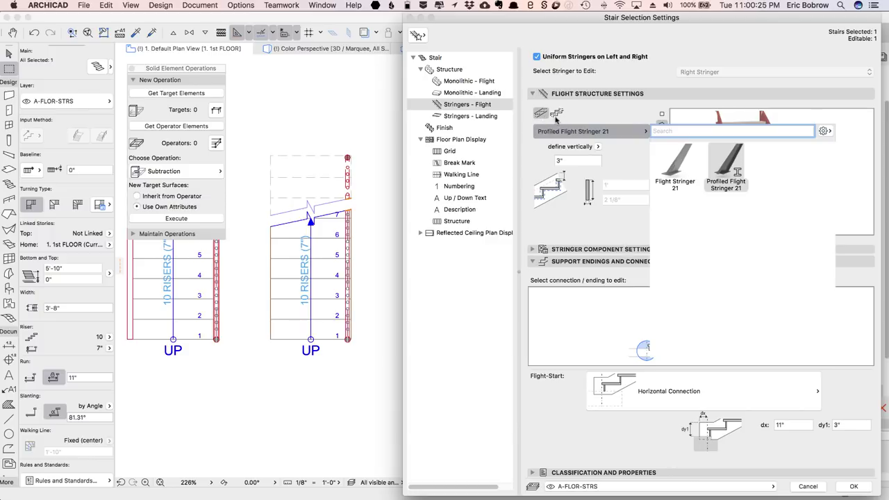
Step: Choose Flight Stringer 21 for the flight stringers and move to the landing stringer settings
left_click(675, 166)
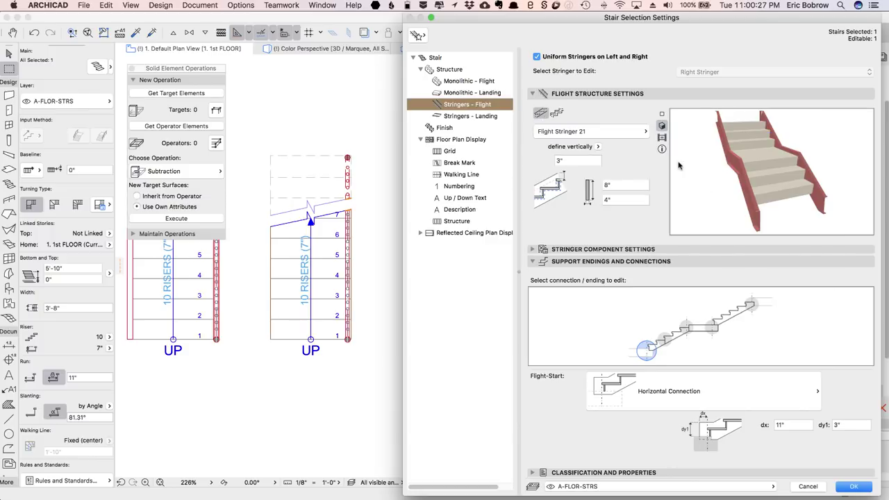
mouse_move(613, 198)
type("3")
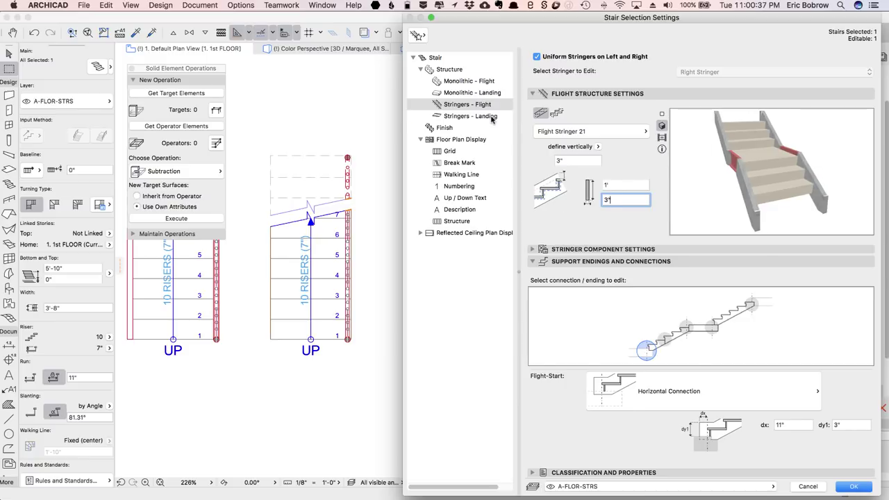
left_click(470, 117)
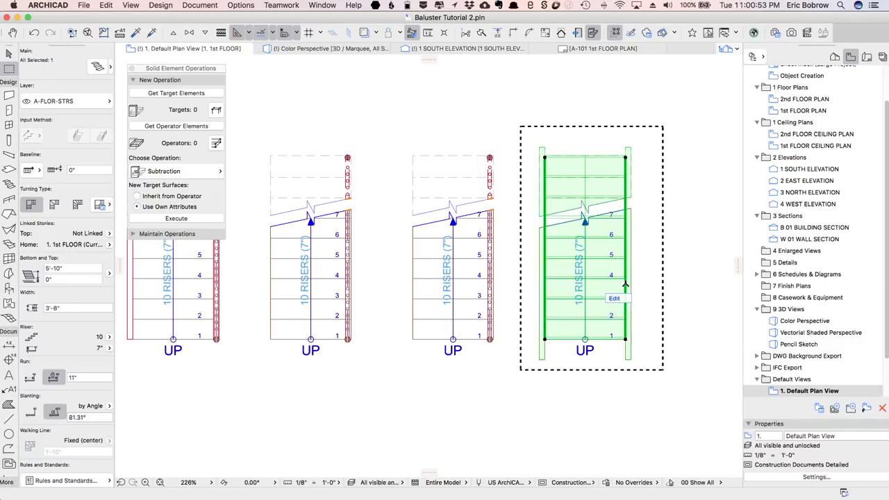
mouse_move(669, 268)
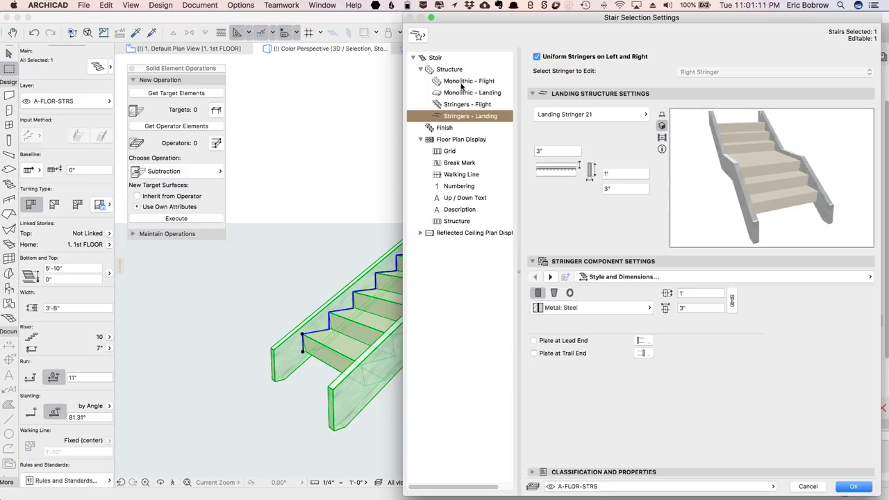
Step: Under Stringers - Flight > Support Endings, set Flight-Start to Vertical Cut
left_click(468, 81)
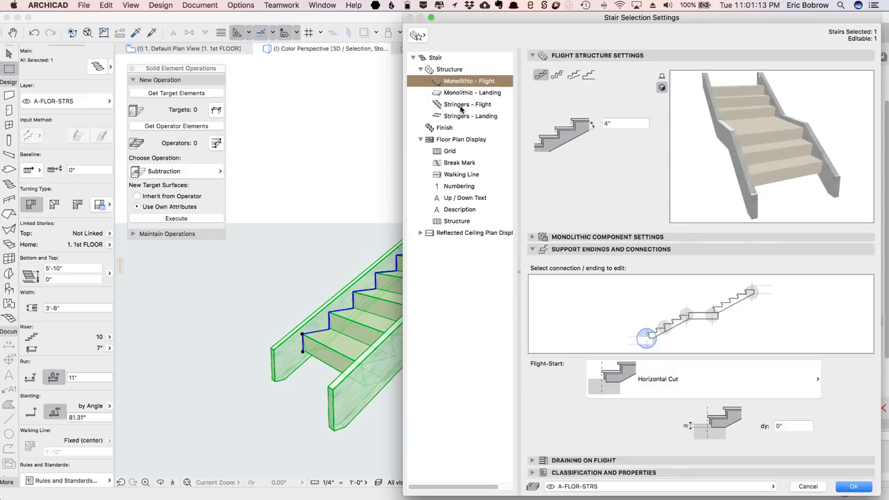
left_click(467, 104)
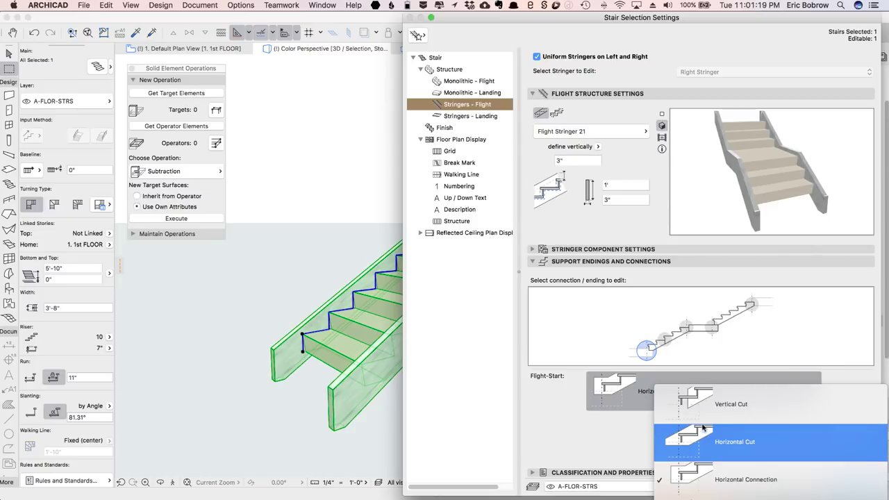
left_click(731, 403)
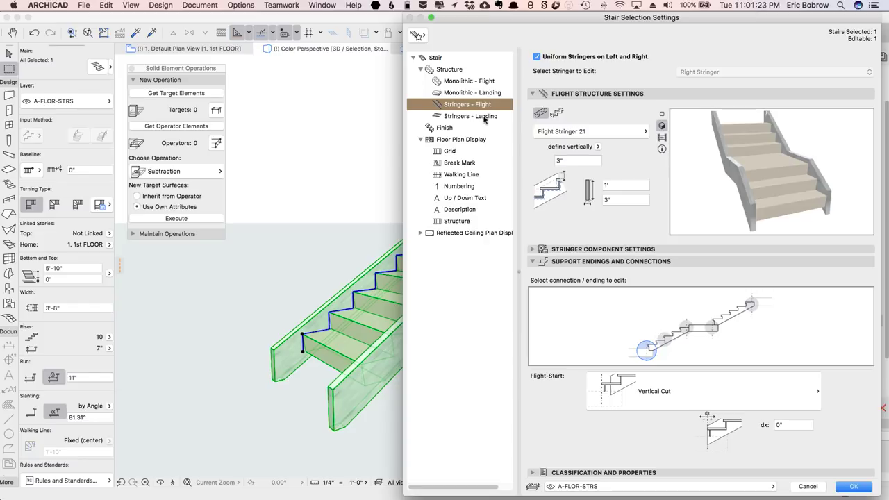
left_click(469, 117)
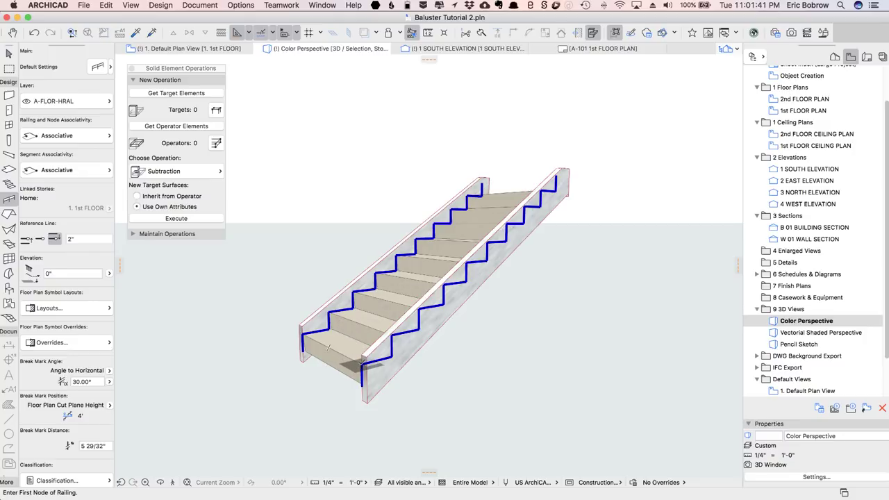
mouse_move(364, 364)
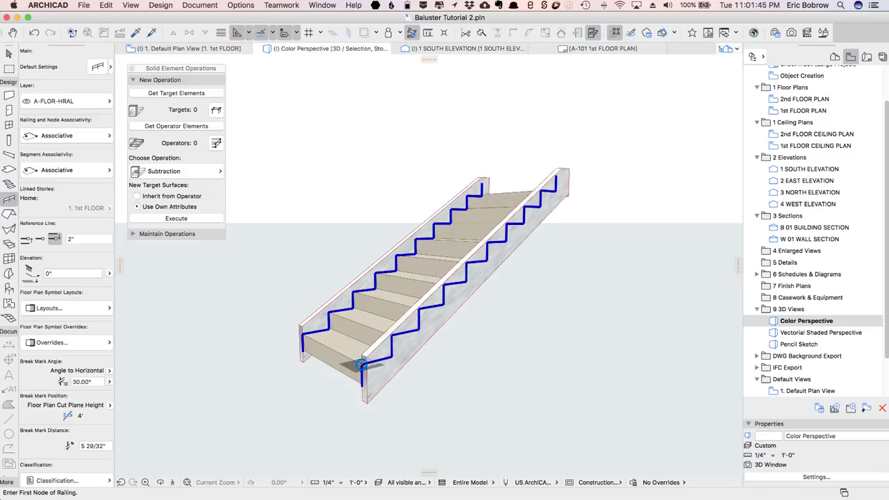
Step: Place a railing from the stair's bottom node to its top and select it to adjust its offset
left_click(361, 363)
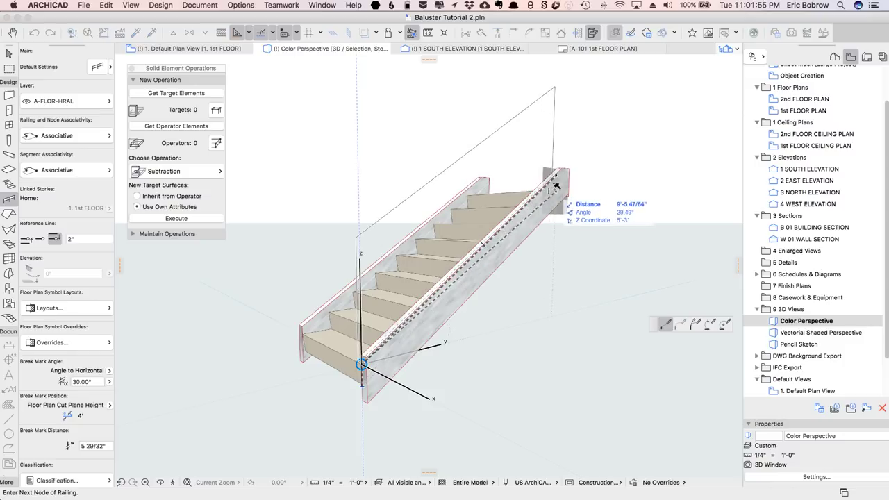
mouse_move(555, 188)
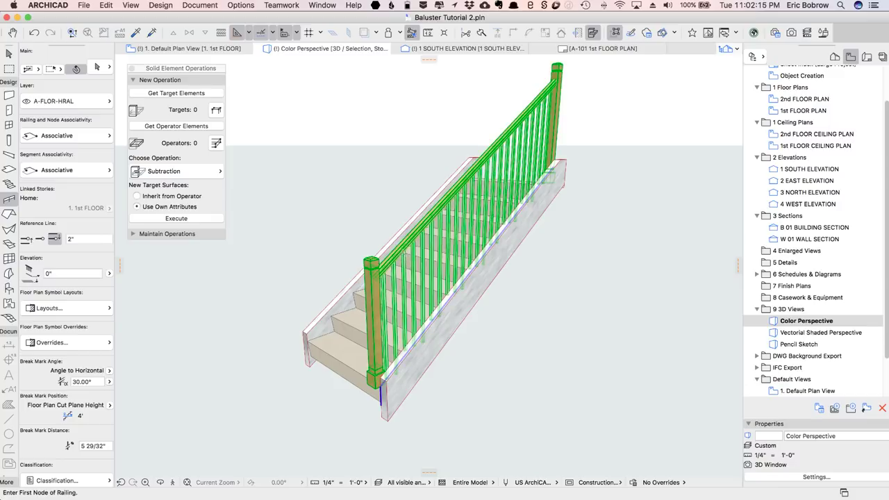
left_click(431, 340)
type("1 1/")
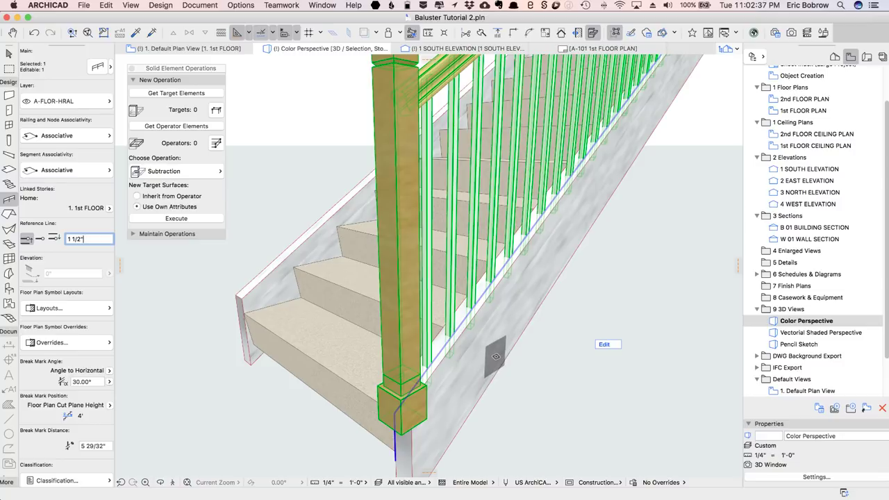
mouse_move(459, 330)
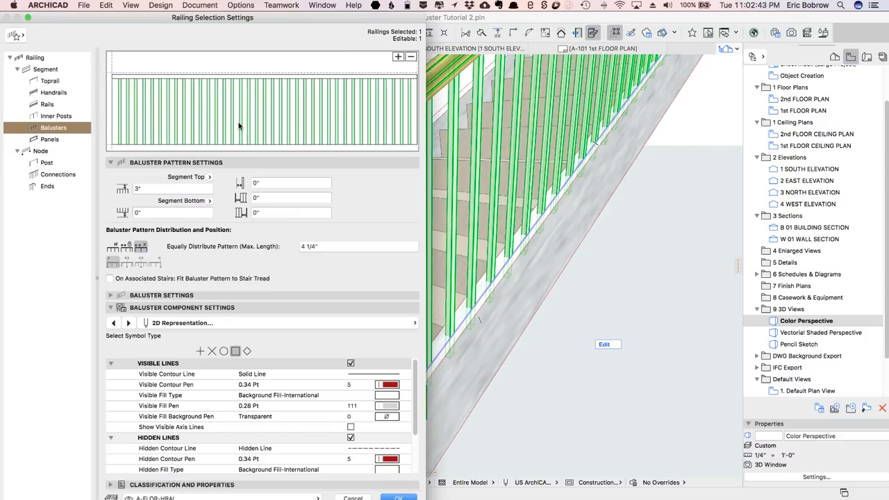
mouse_move(111, 115)
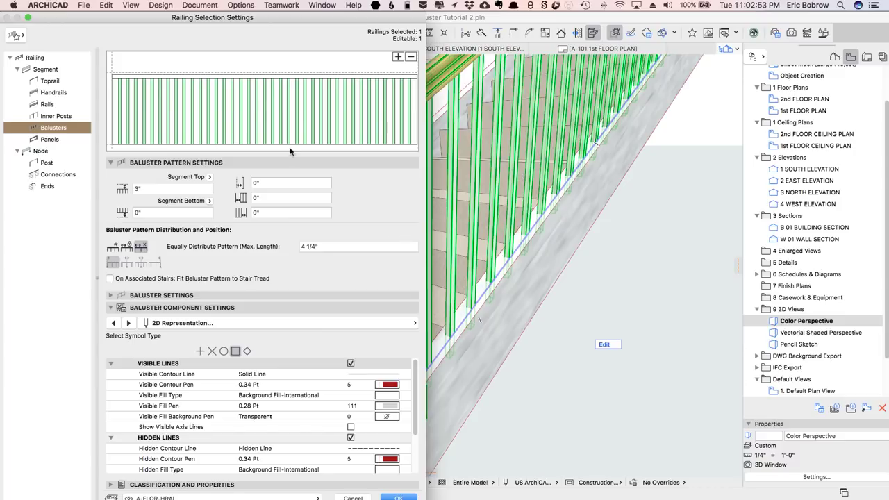
mouse_move(149, 114)
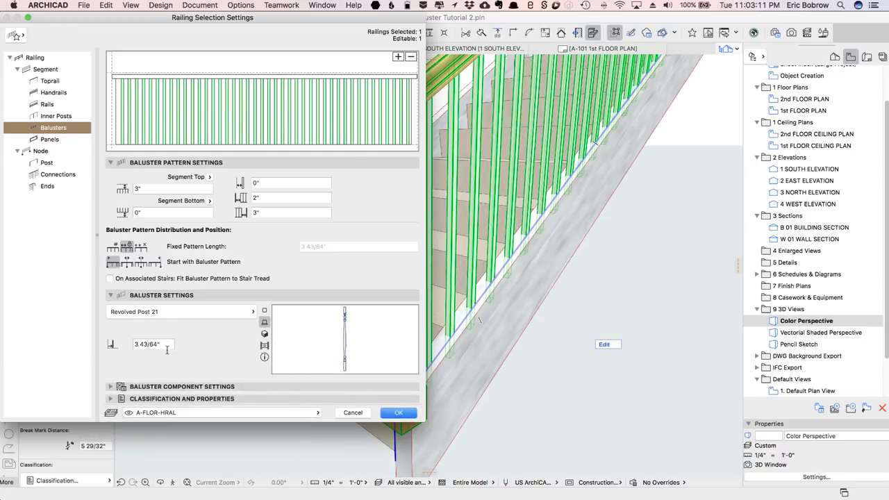
mouse_move(163, 345)
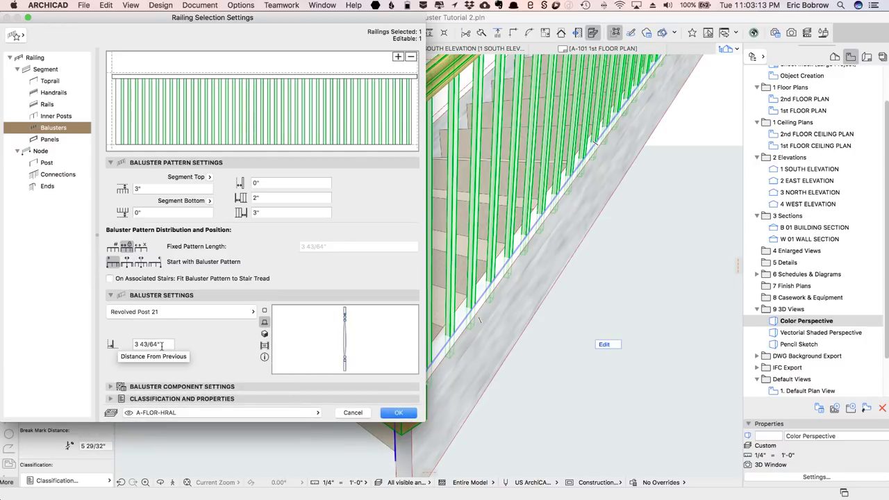
Step: Apply Revolved Post 21 balusters at 3 43/64" fixed spacing with 0/2"/3" bottom offsets
left_click(397, 412)
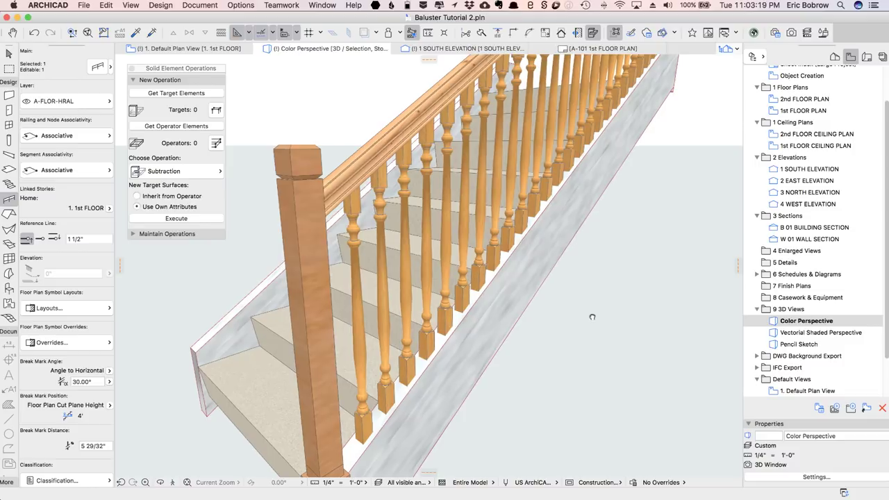
Step: Check the flight stringer's height in the stair's structure settings
left_click(441, 316)
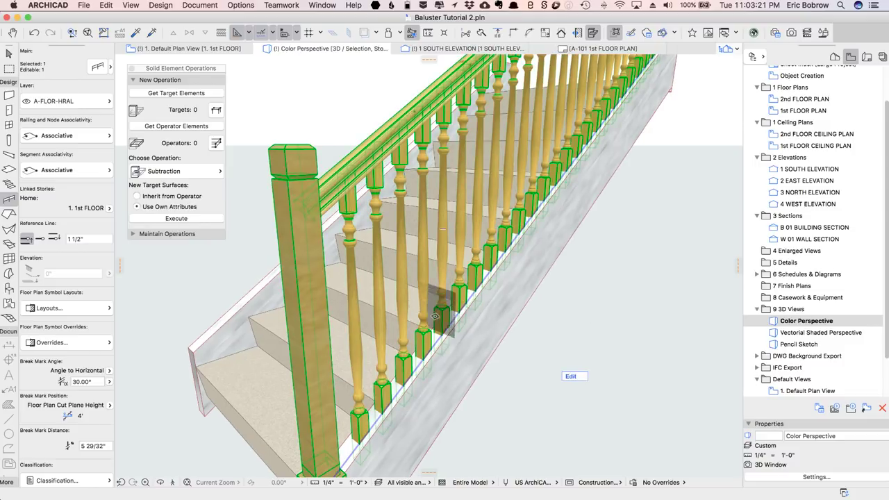
mouse_move(428, 383)
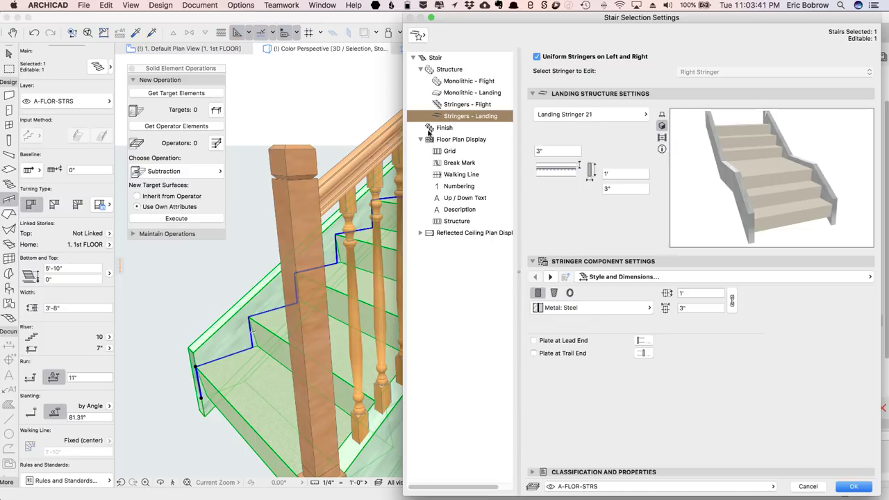
left_click(467, 104)
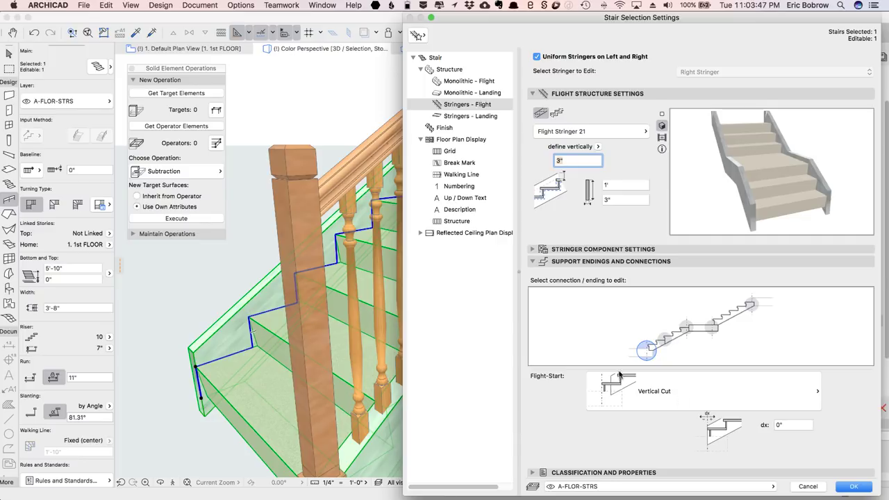
left_click(852, 486)
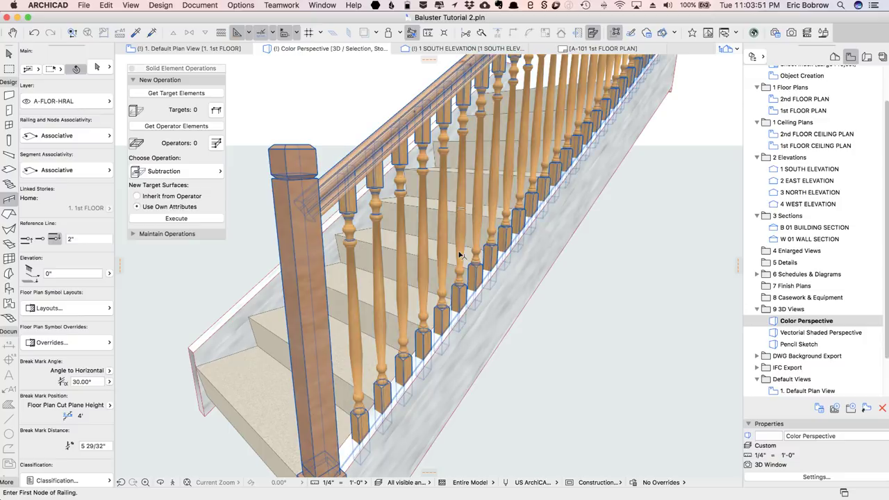
Step: Set the railing balusters' Segment Bottom offset to 3" above the stringer
left_click(459, 257)
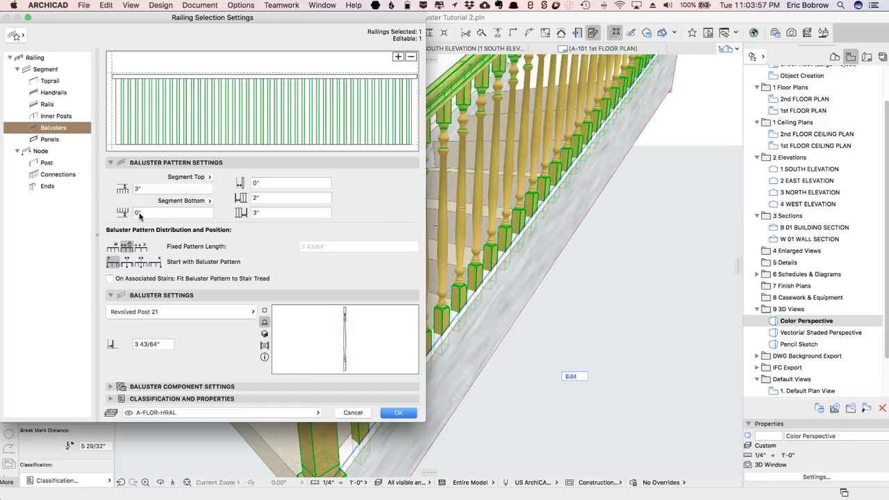
left_click(173, 211)
type("3")
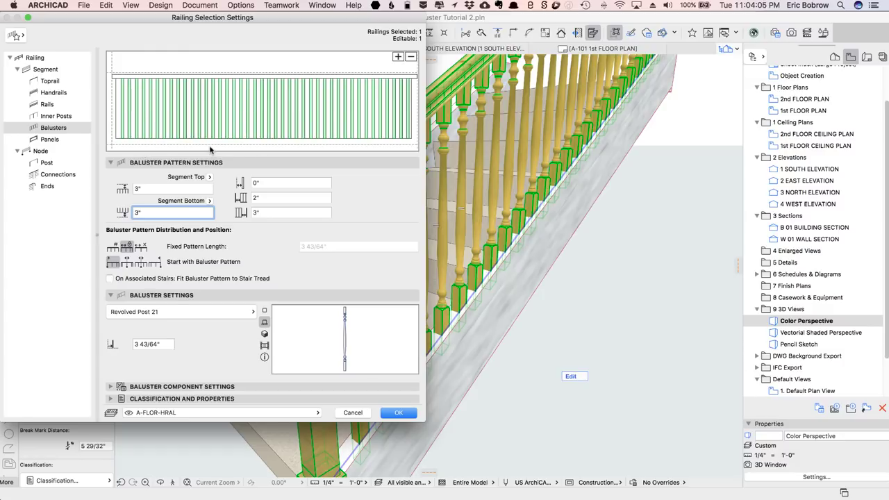
left_click(399, 412)
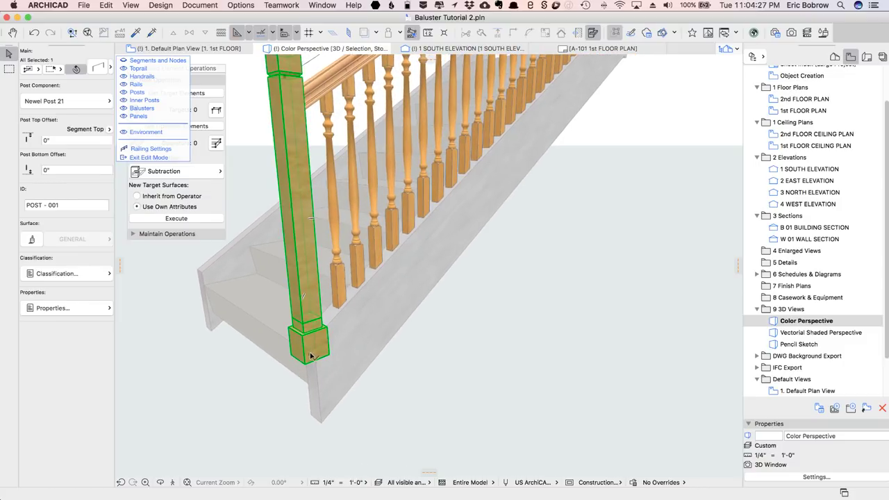
Step: Stretch the bottom newel post down to a -7" offset and lengthen its base stretching
left_click(309, 358)
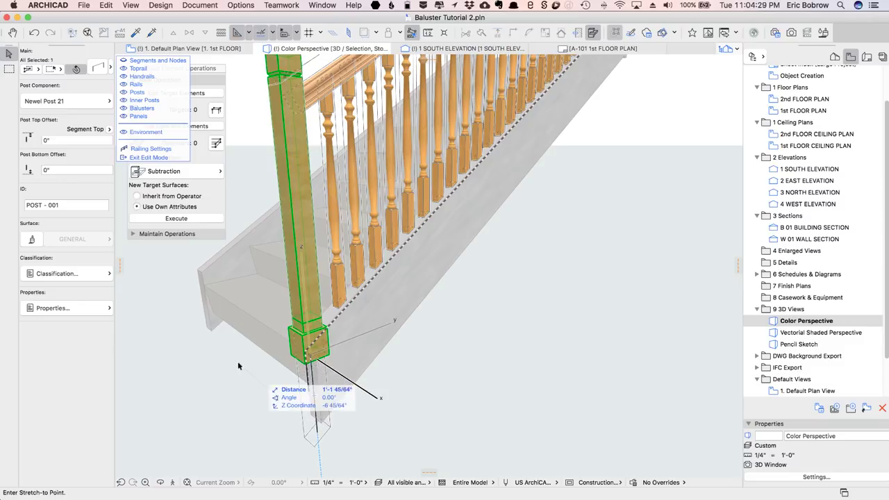
mouse_move(213, 333)
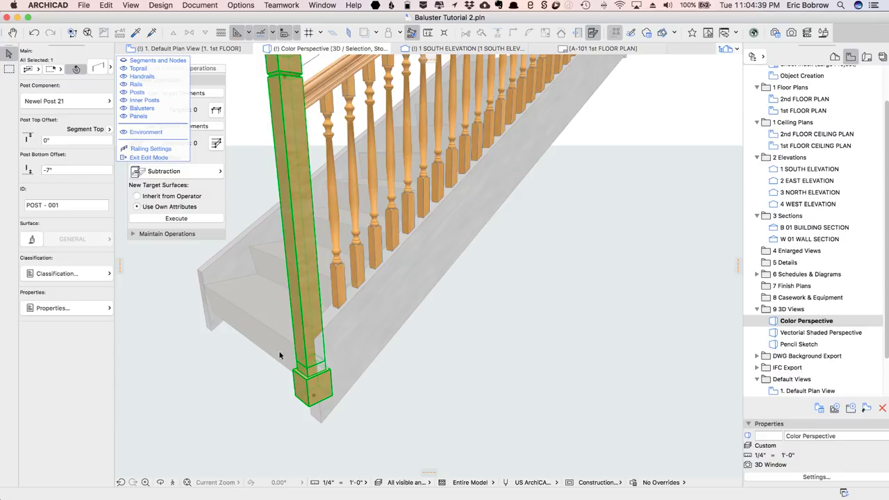
mouse_move(373, 402)
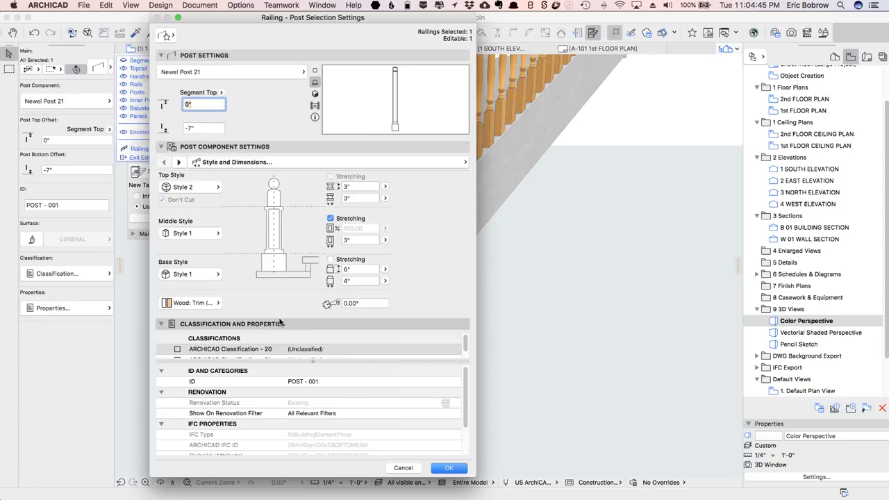
left_click(359, 269)
type("18")
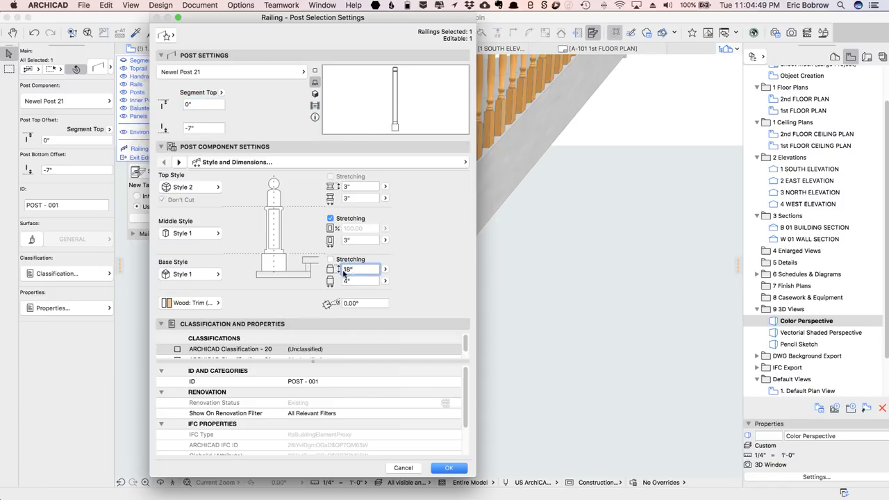
left_click(448, 467)
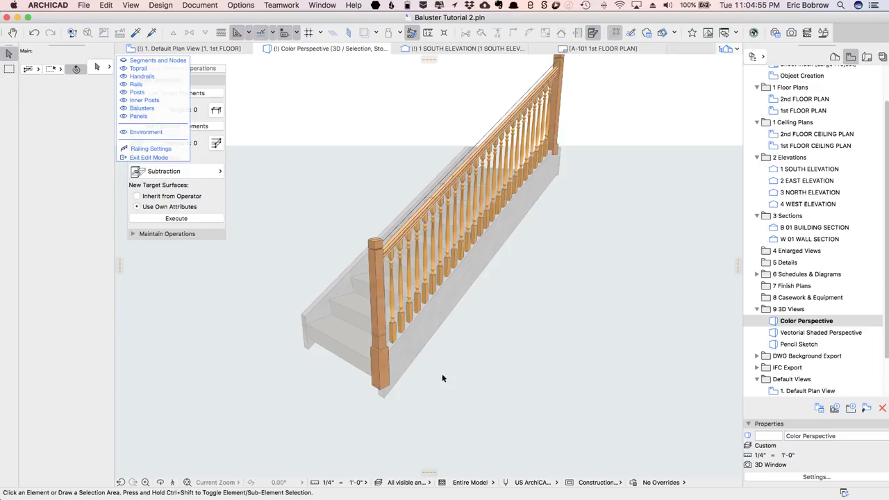
mouse_move(511, 317)
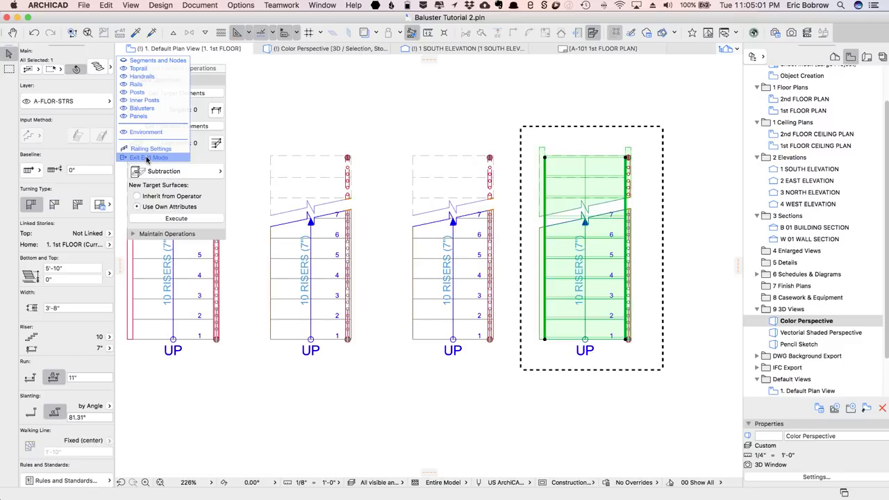
Step: Leave railing edit mode and marquee all three stairs in plan for the 3D view
left_click(147, 157)
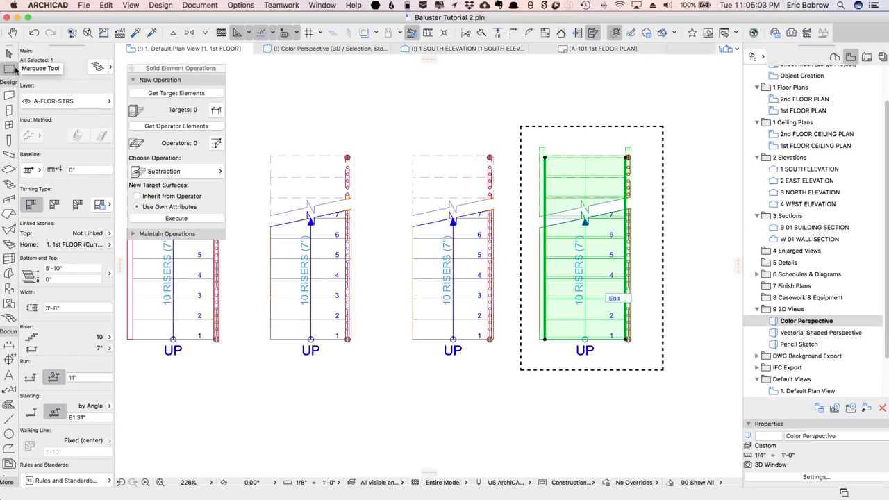
left_click(9, 67)
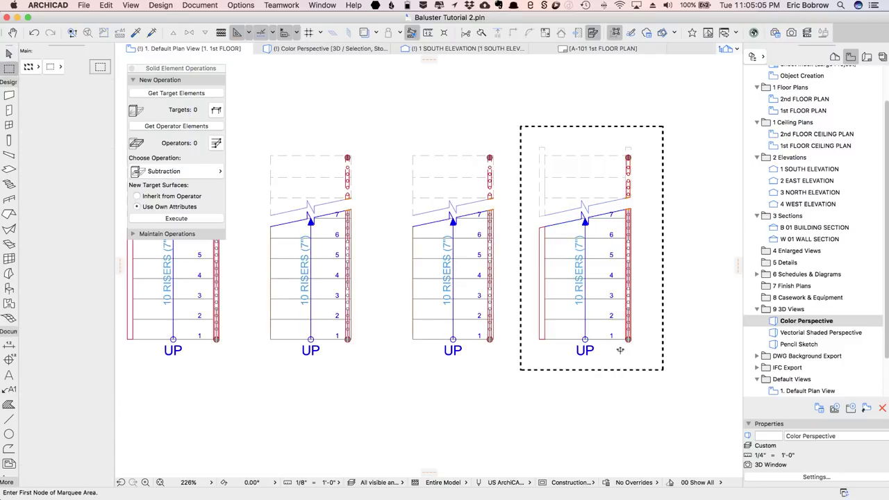
left_click_drag(261, 111, 697, 396)
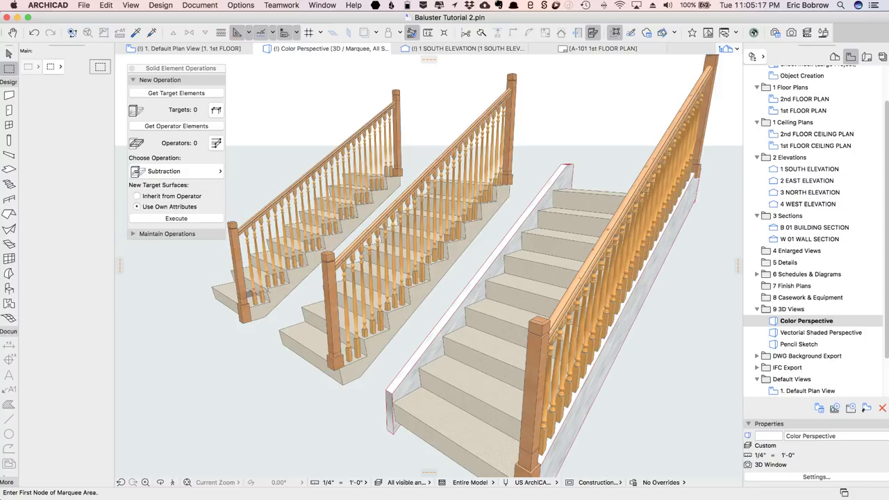
mouse_move(266, 293)
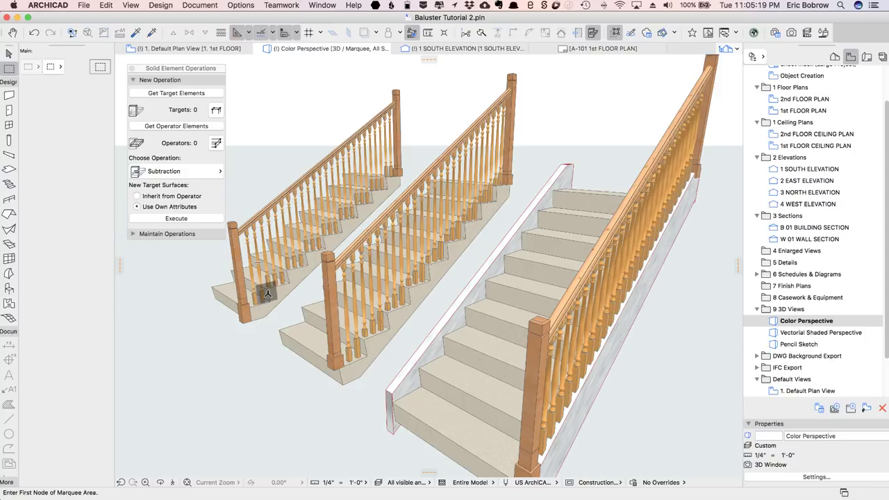